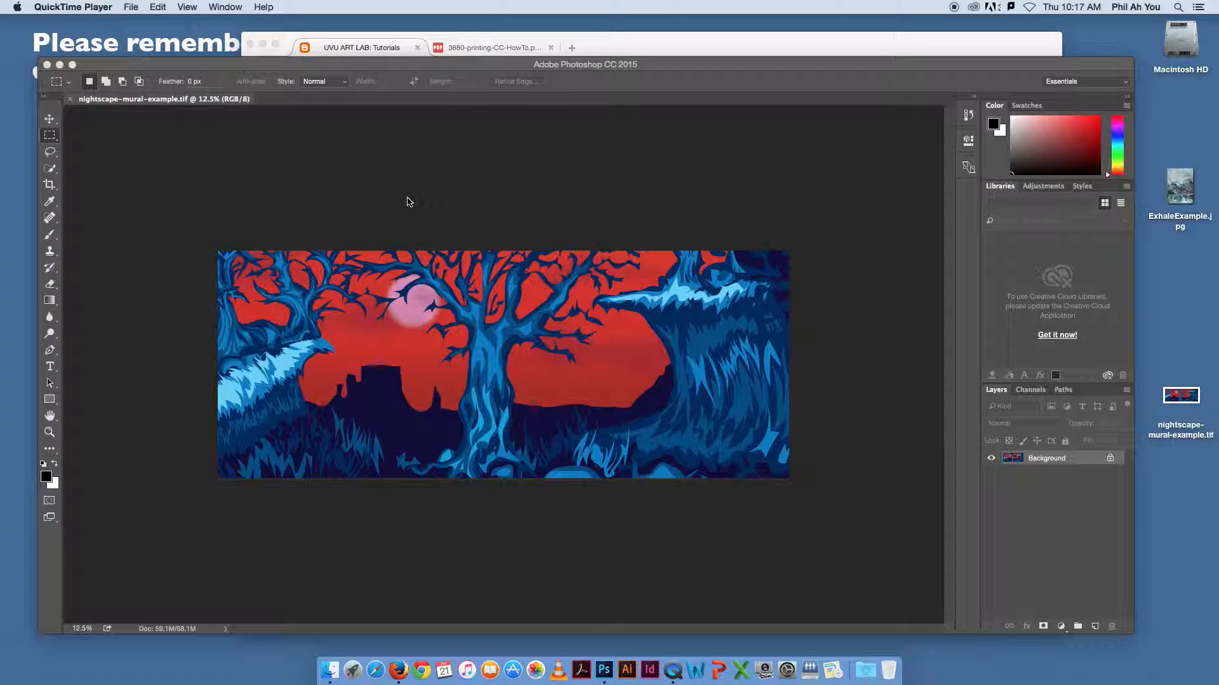
pyautogui.moveTo(449, 164)
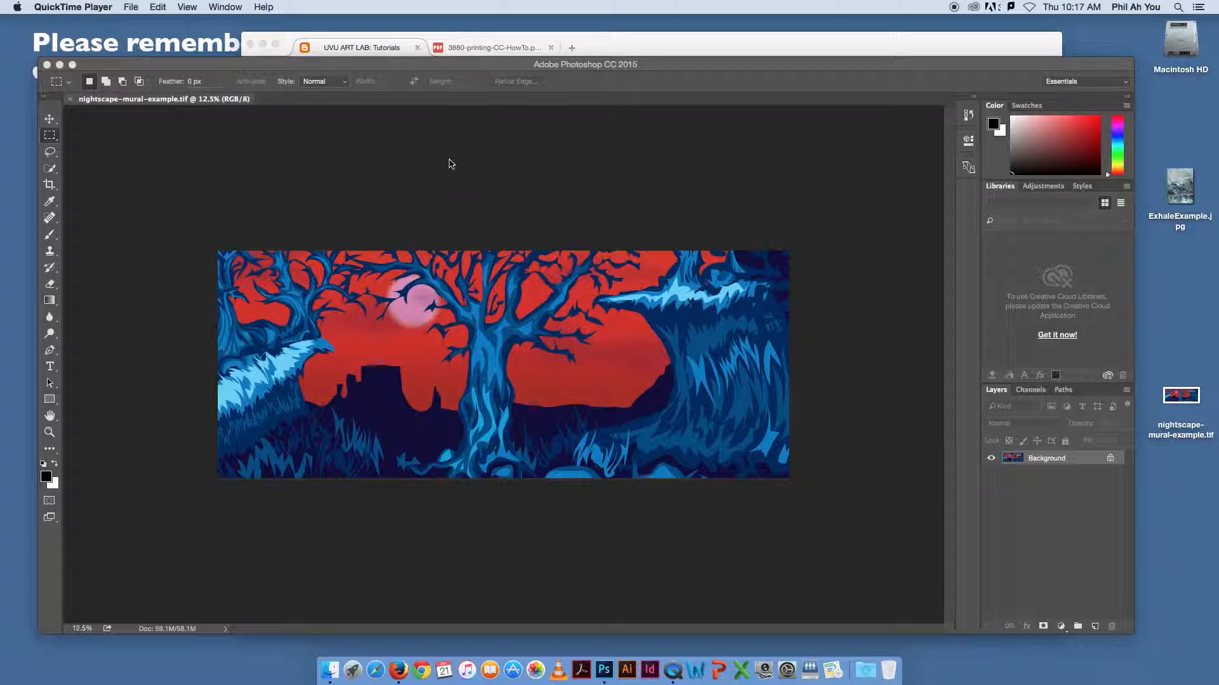
pyautogui.moveTo(469, 163)
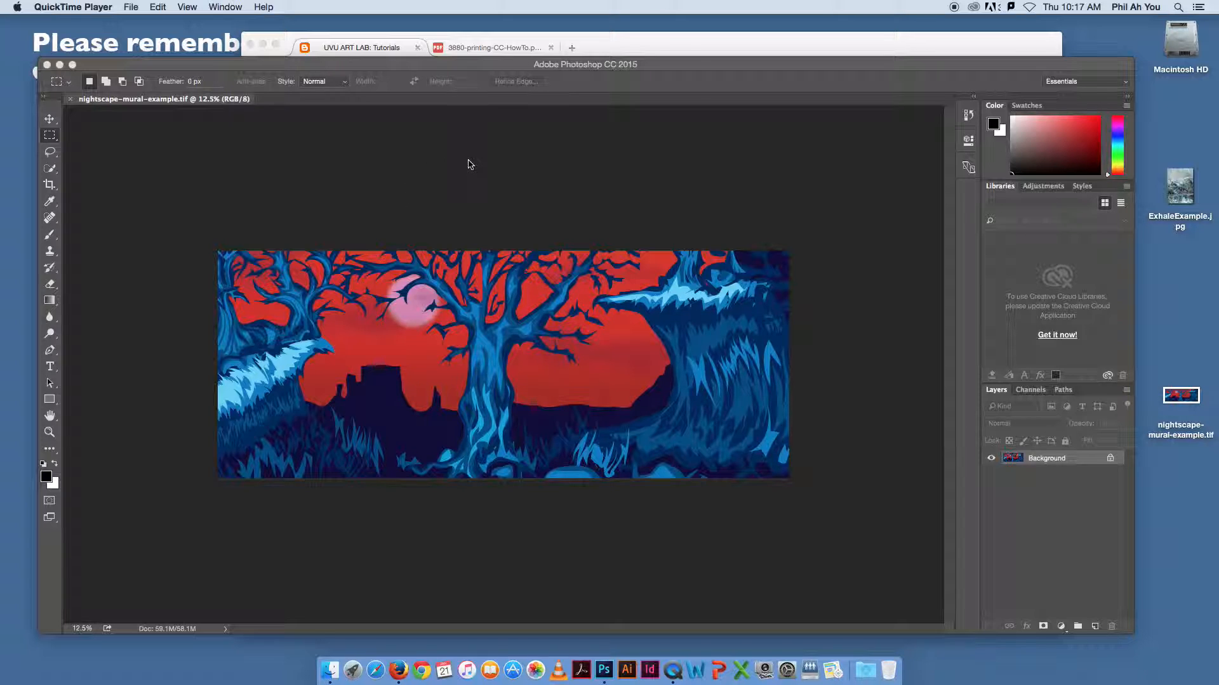
pyautogui.moveTo(474, 167)
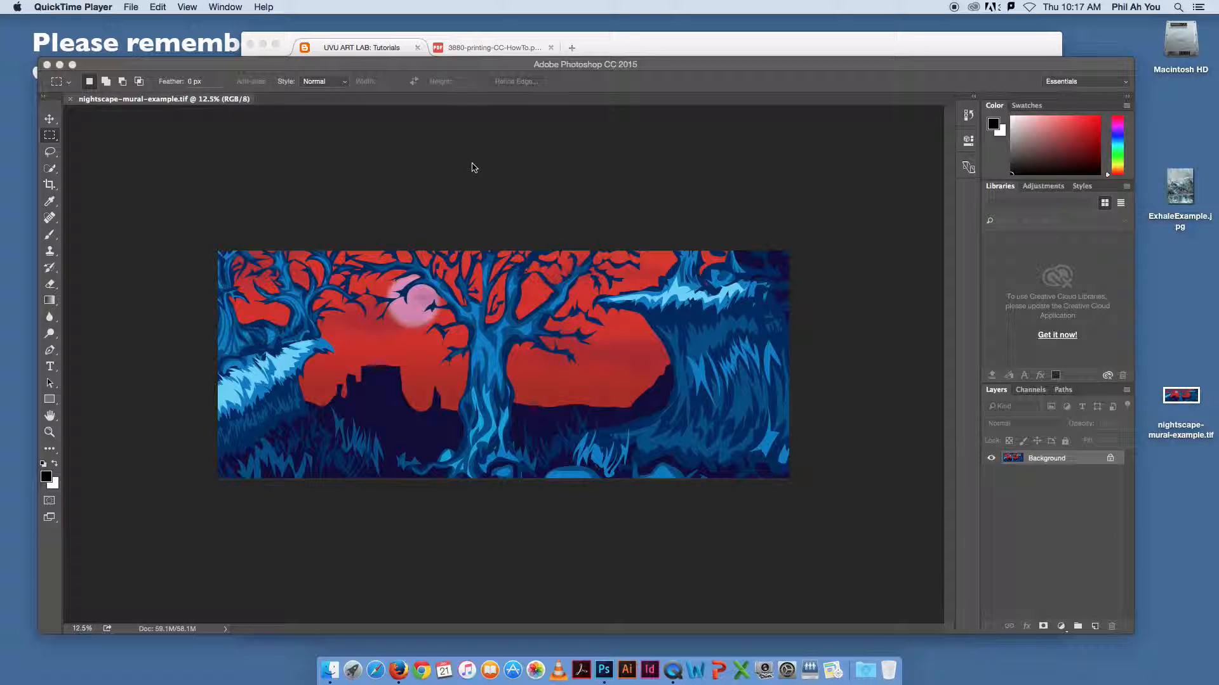
pyautogui.moveTo(524, 147)
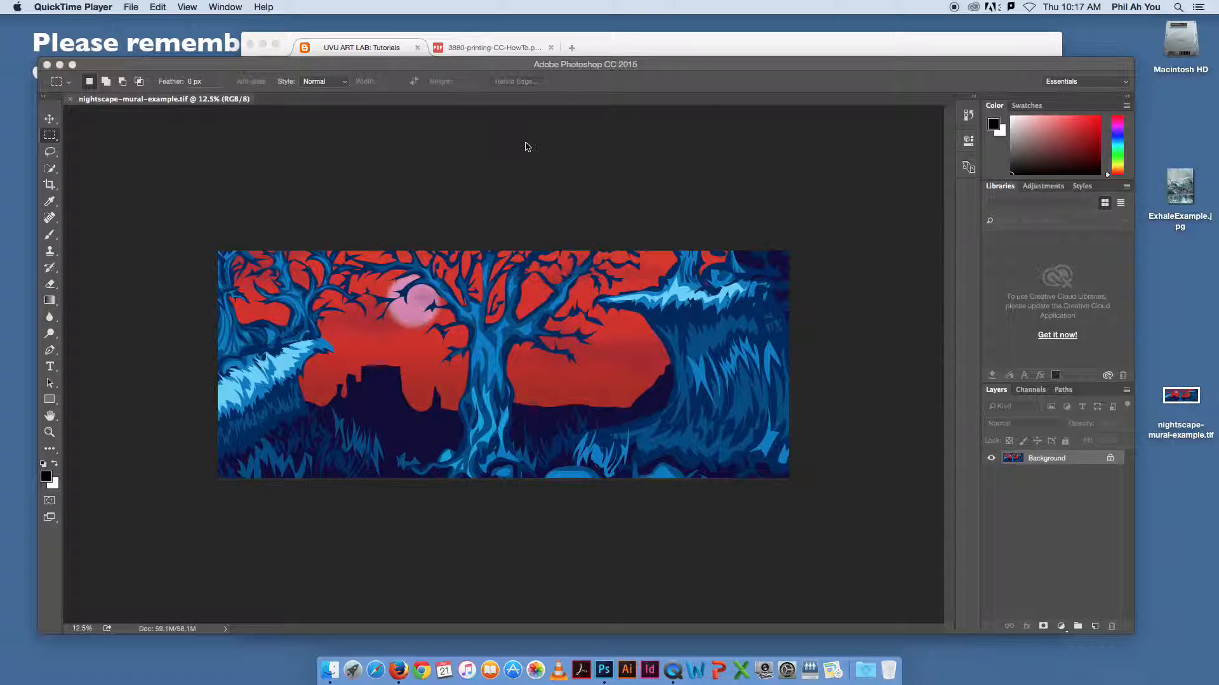
pyautogui.moveTo(533, 144)
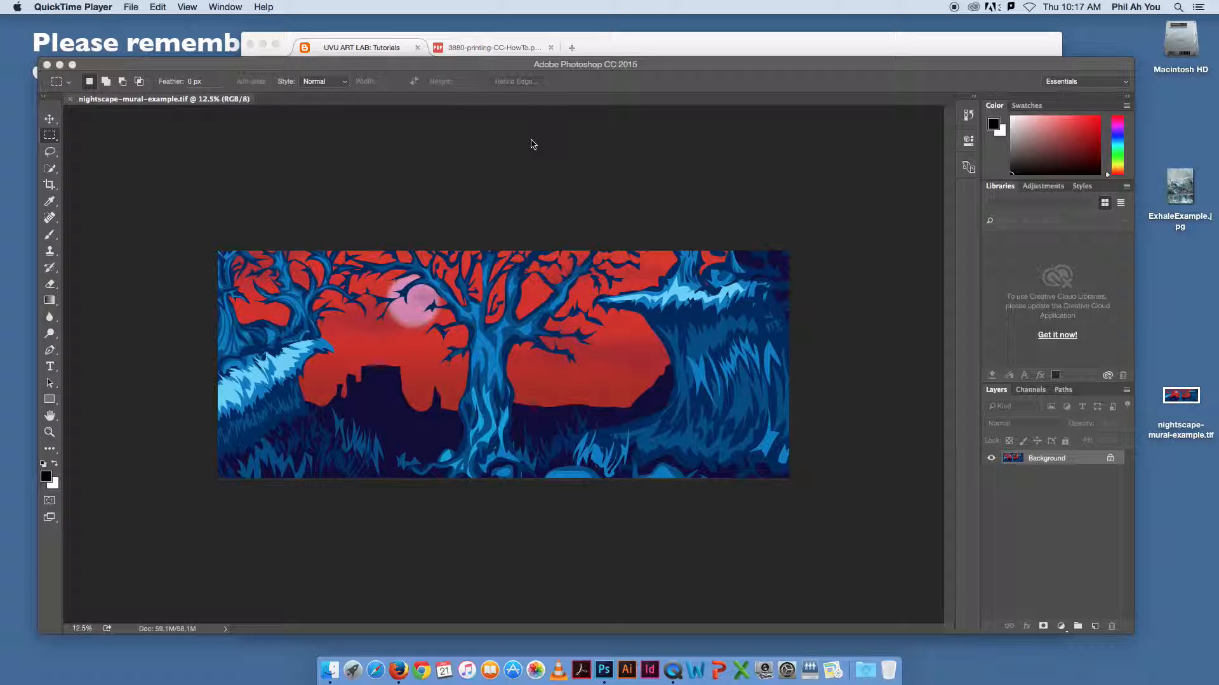
pyautogui.moveTo(547, 138)
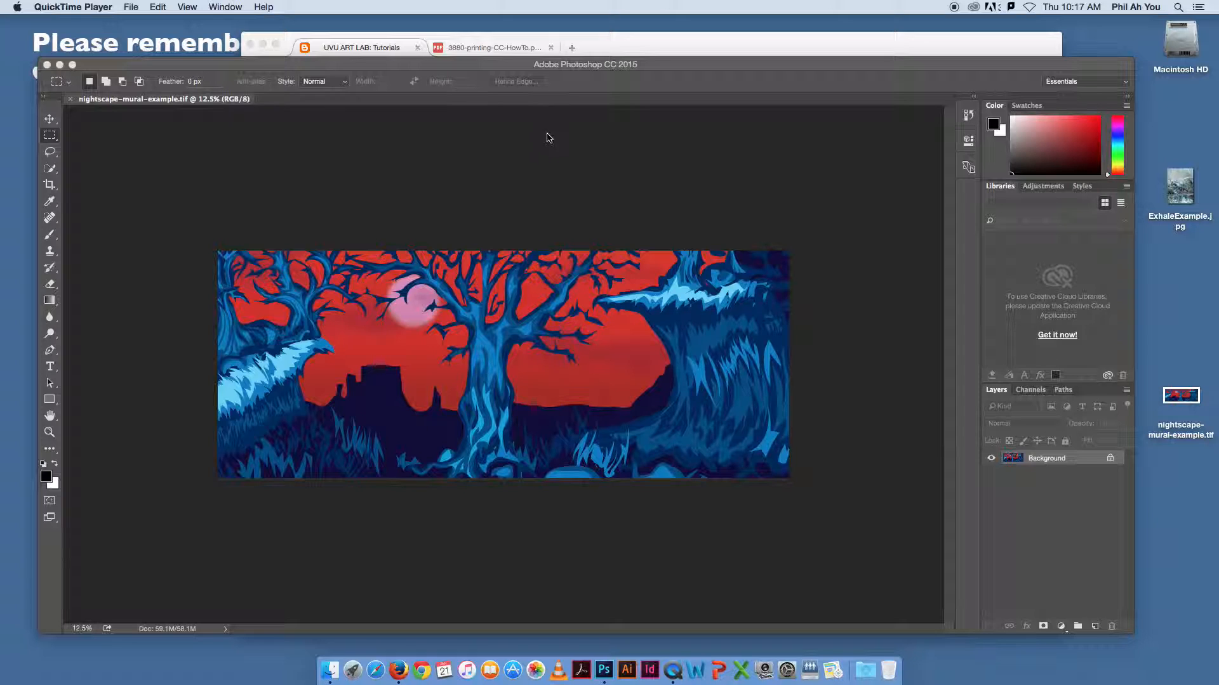
pyautogui.moveTo(582, 117)
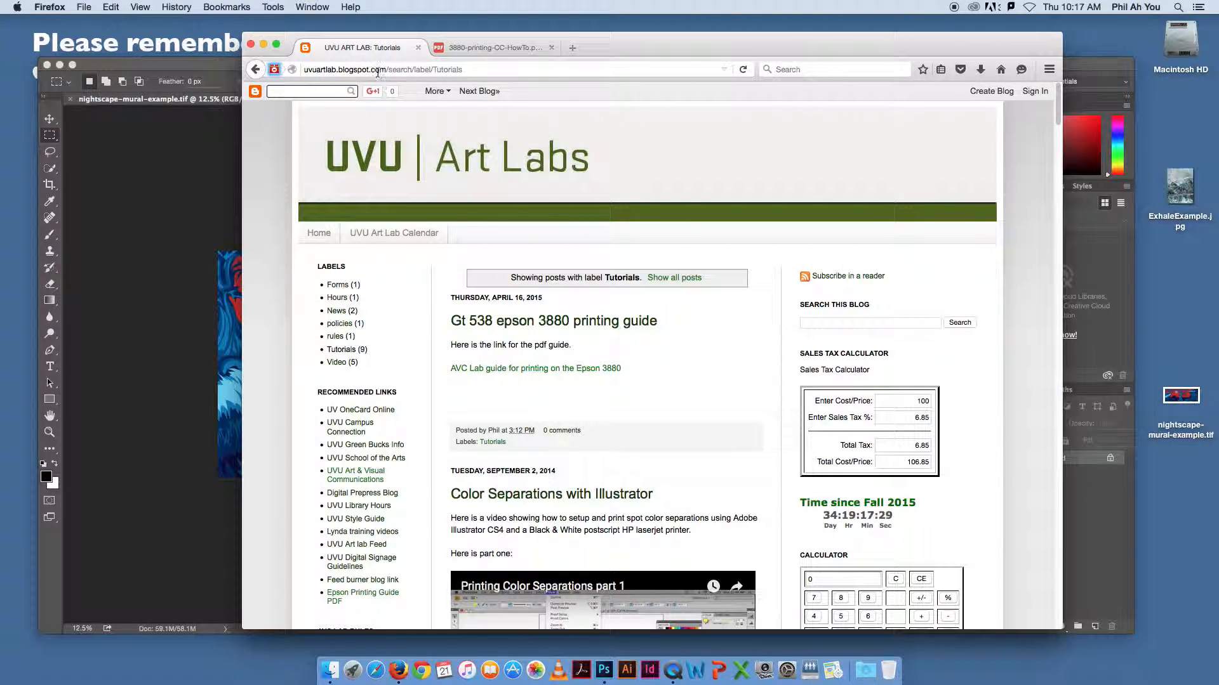
pyautogui.moveTo(494, 268)
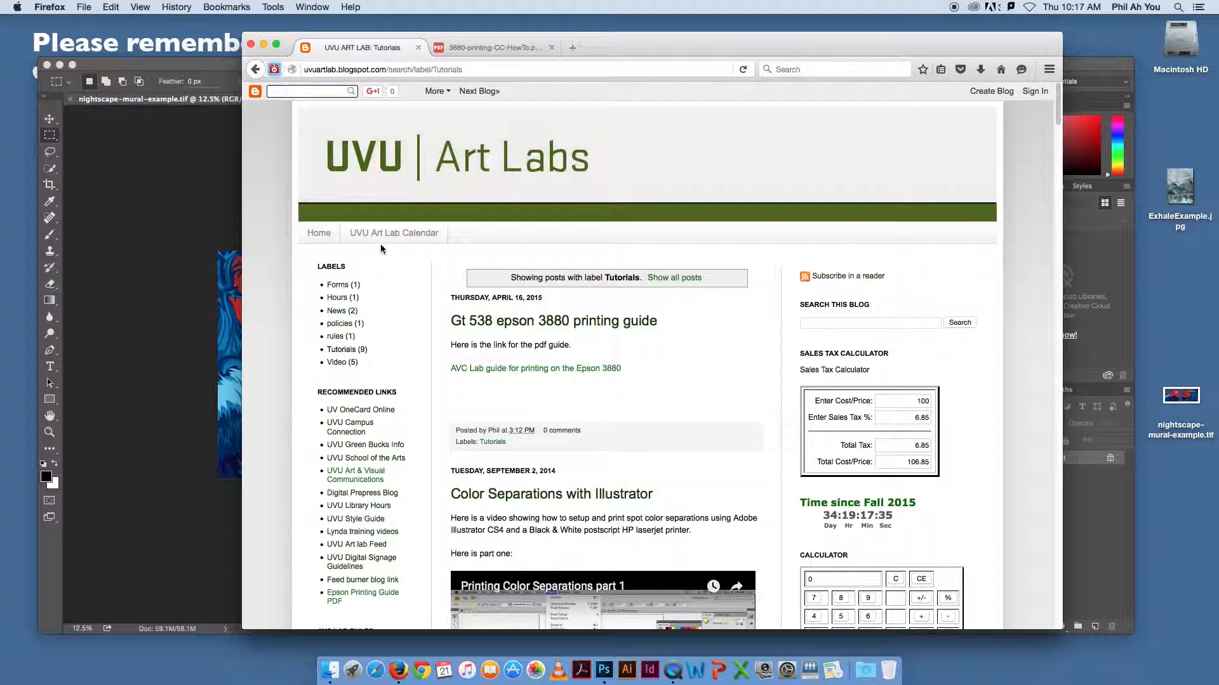
# Step: Go to the blog's home page, then return to the Tutorials posts
pyautogui.click(319, 233)
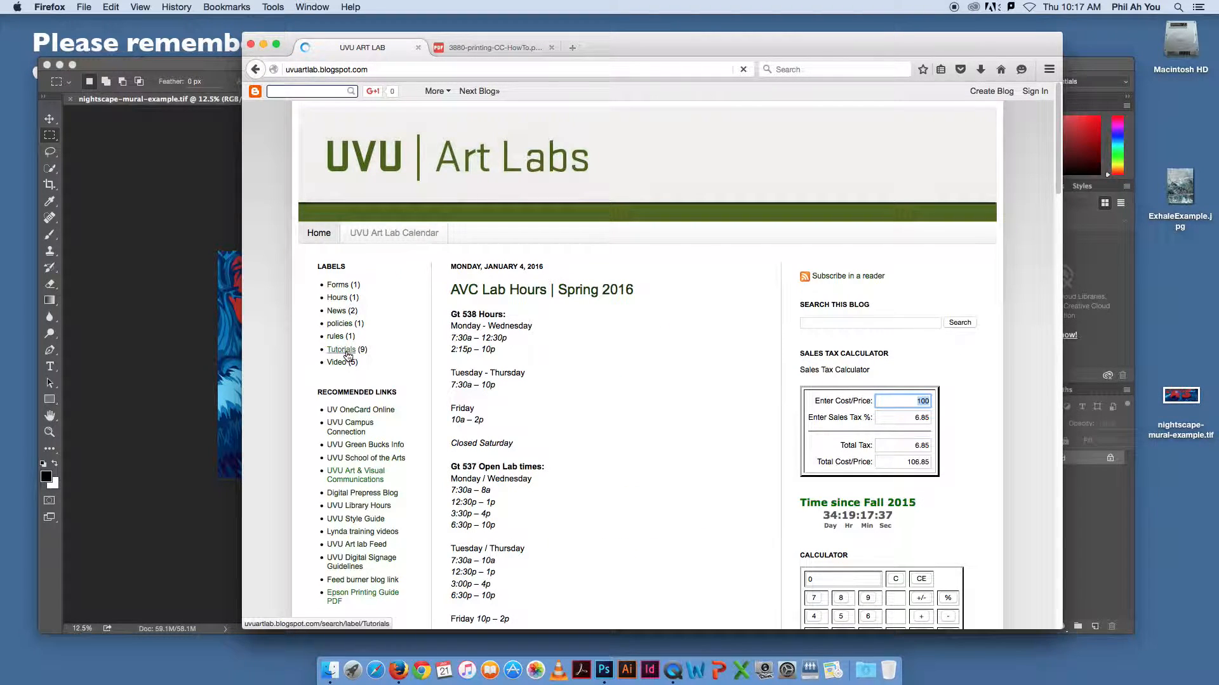
pyautogui.click(341, 349)
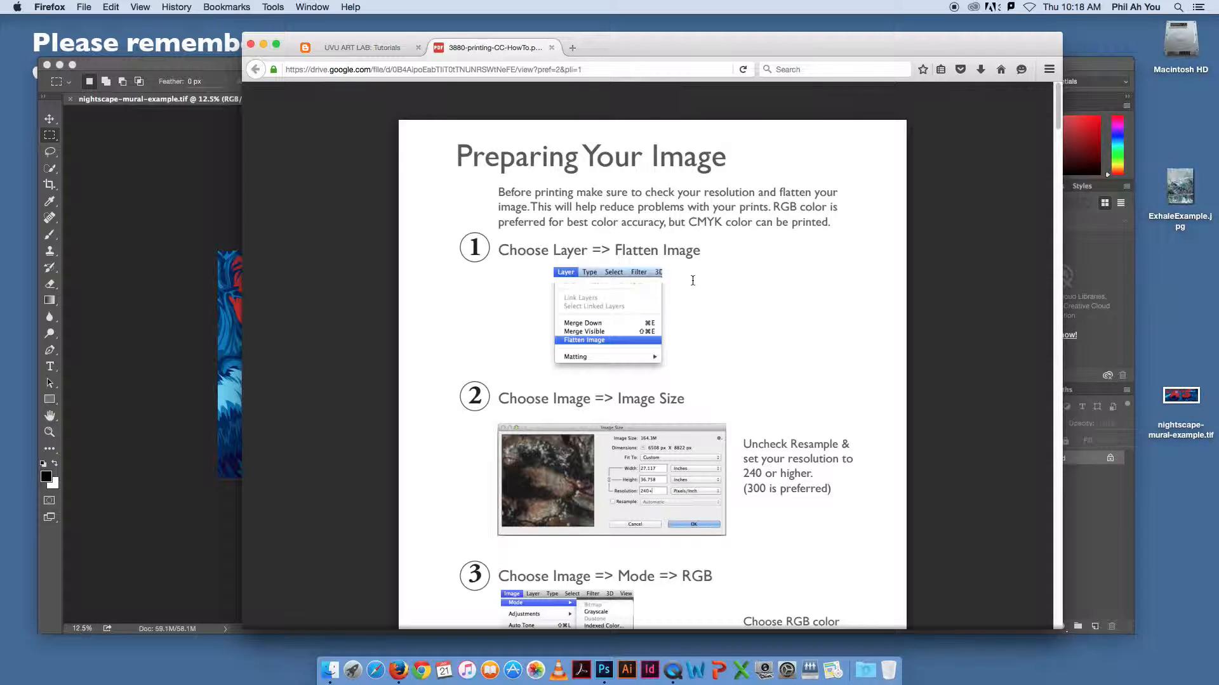
pyautogui.moveTo(1044, 212)
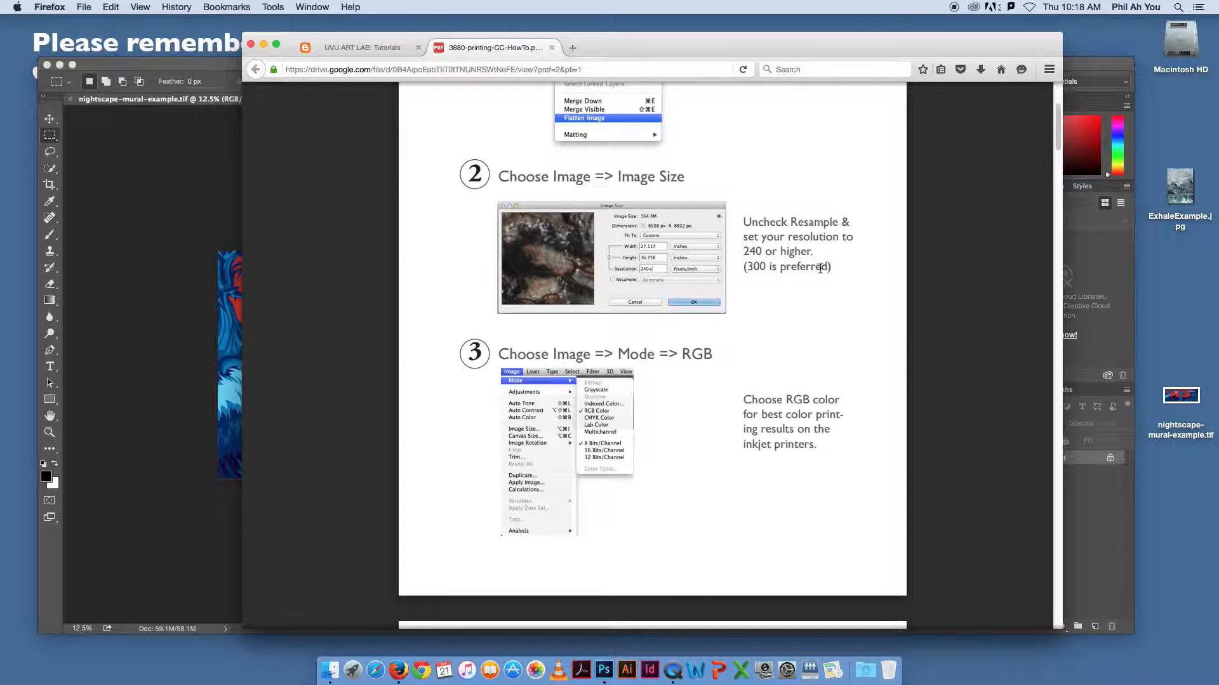
pyautogui.moveTo(766, 315)
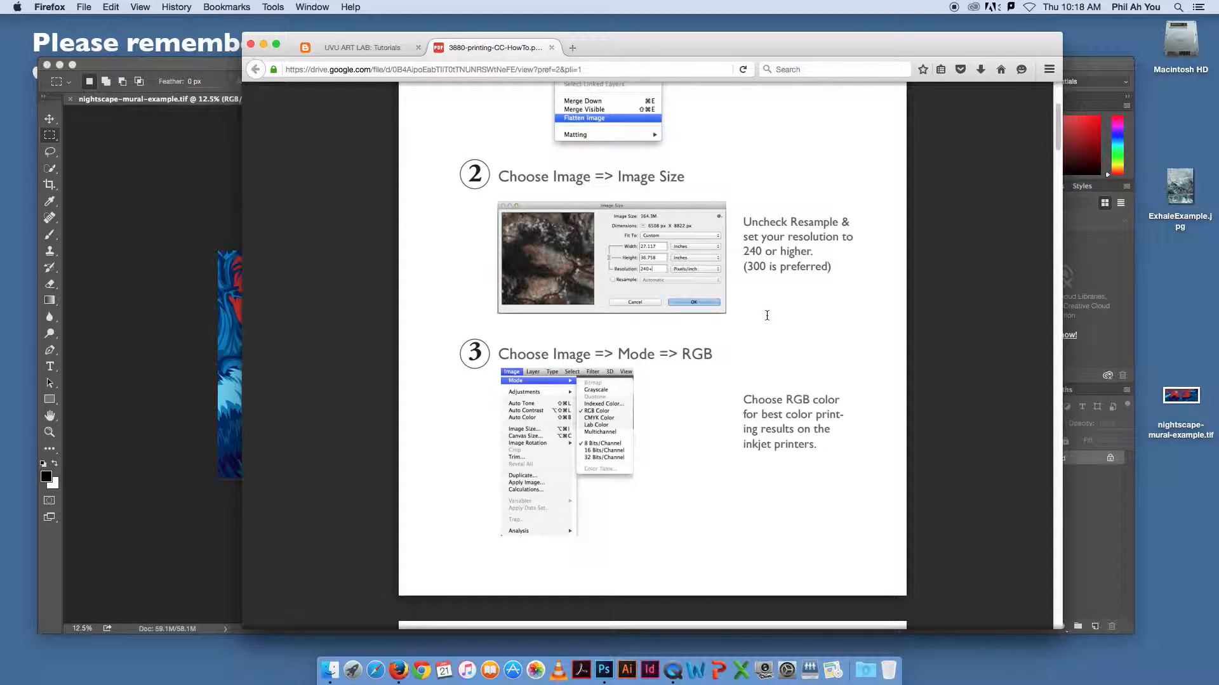
pyautogui.moveTo(890, 301)
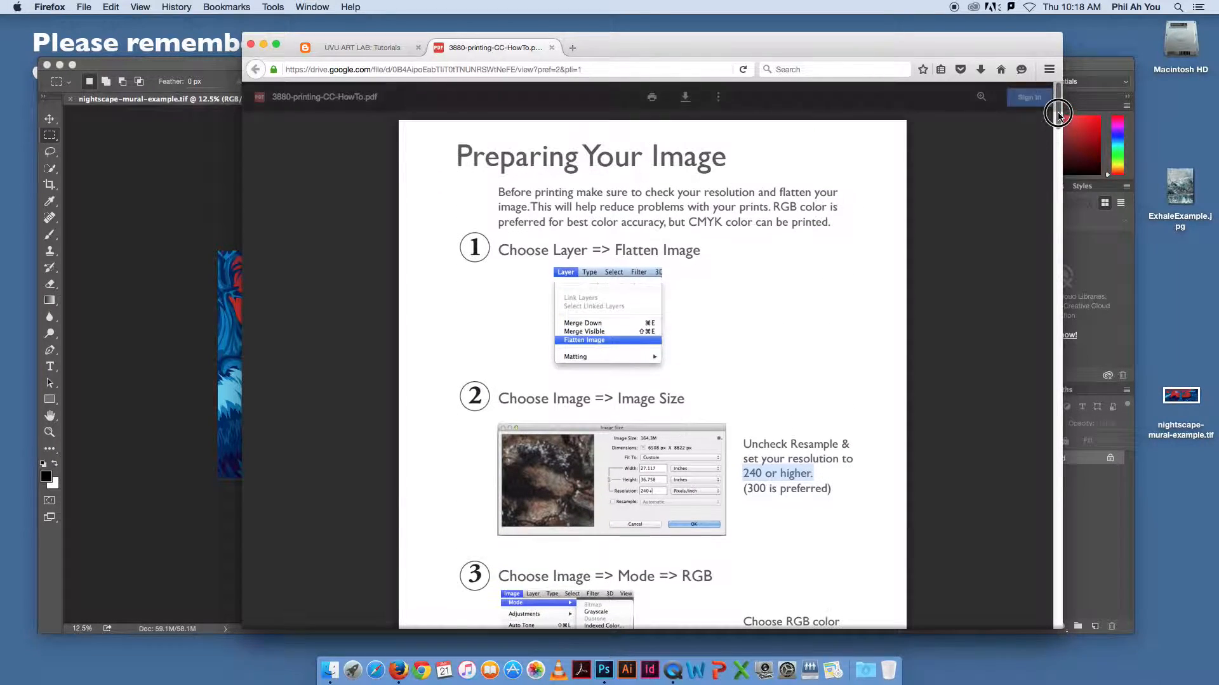
pyautogui.scroll(-3)
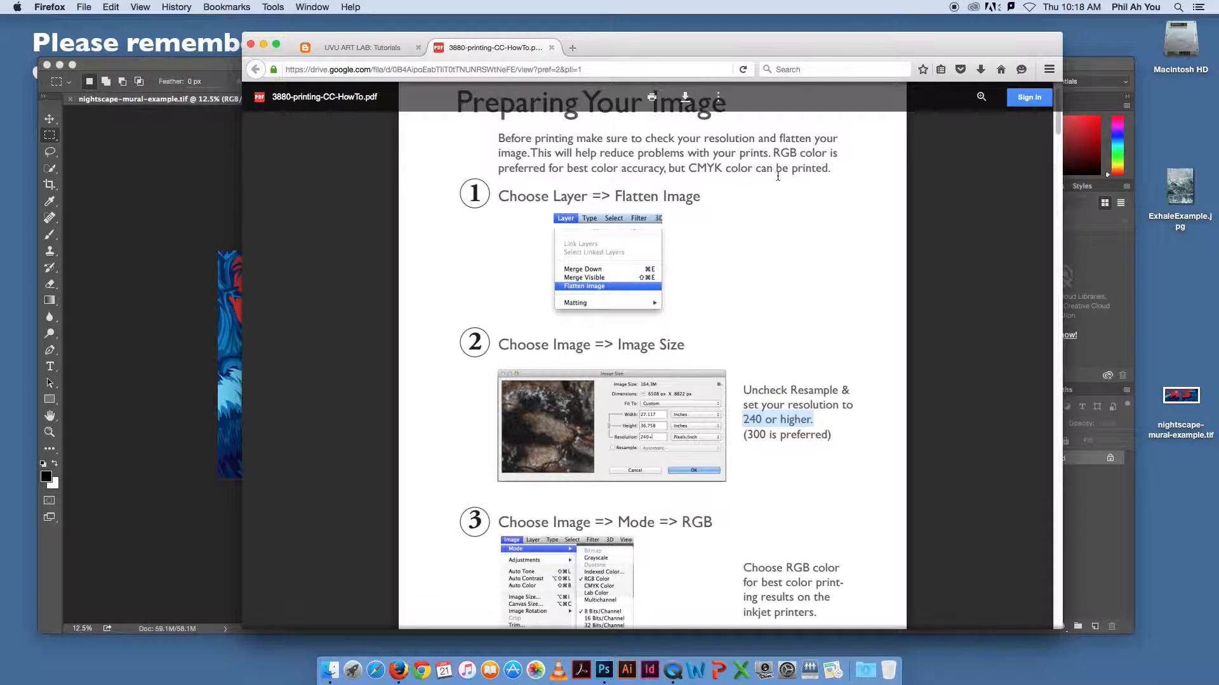
pyautogui.scroll(-3)
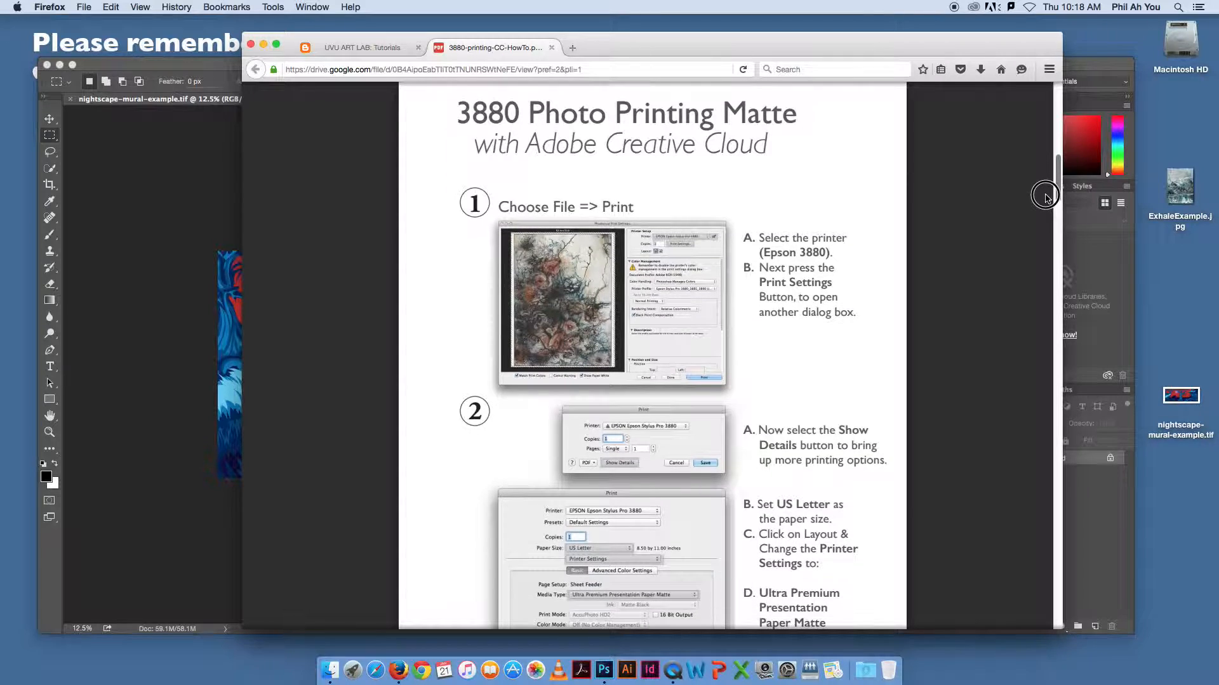
pyautogui.scroll(-3)
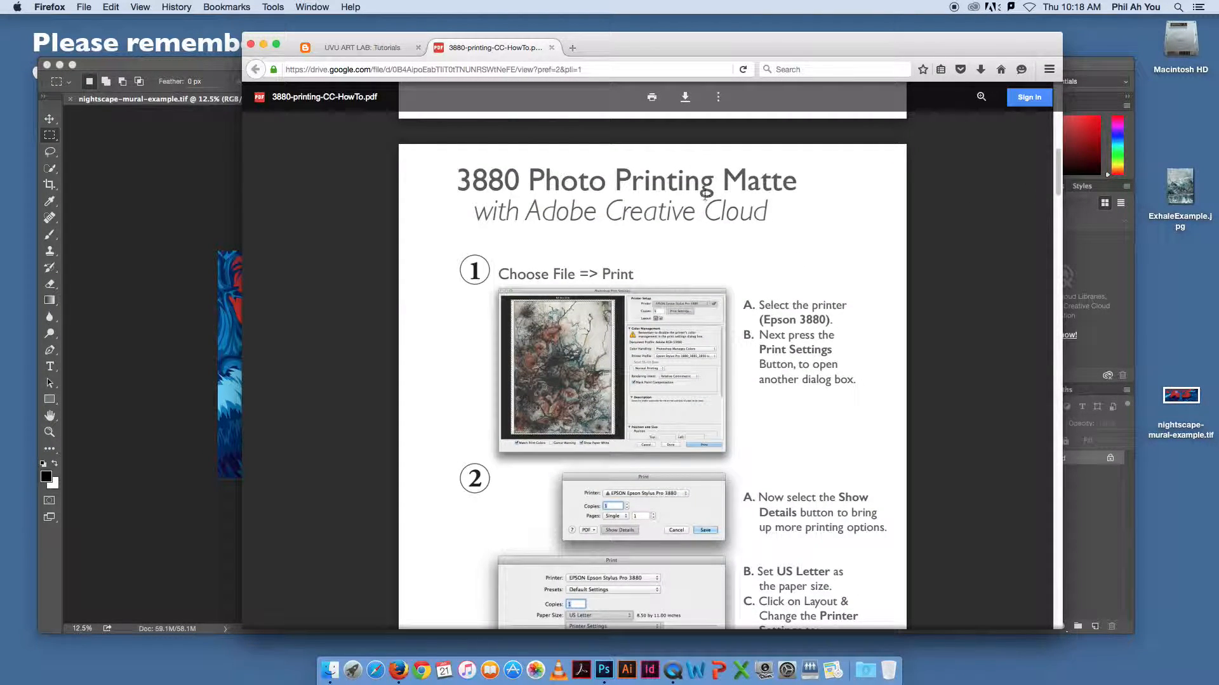
pyautogui.doubleClick(759, 179)
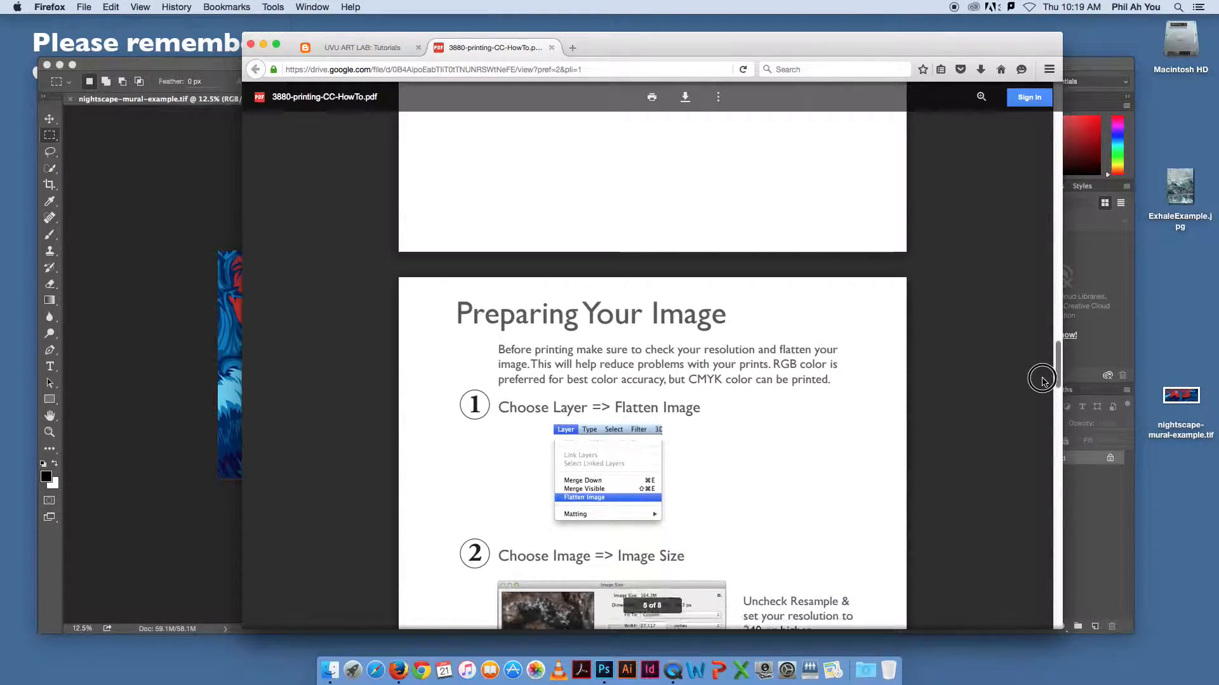
# Step: Scroll the guide down to the Matte color profile and size-and-scaling steps
pyautogui.scroll(-3)
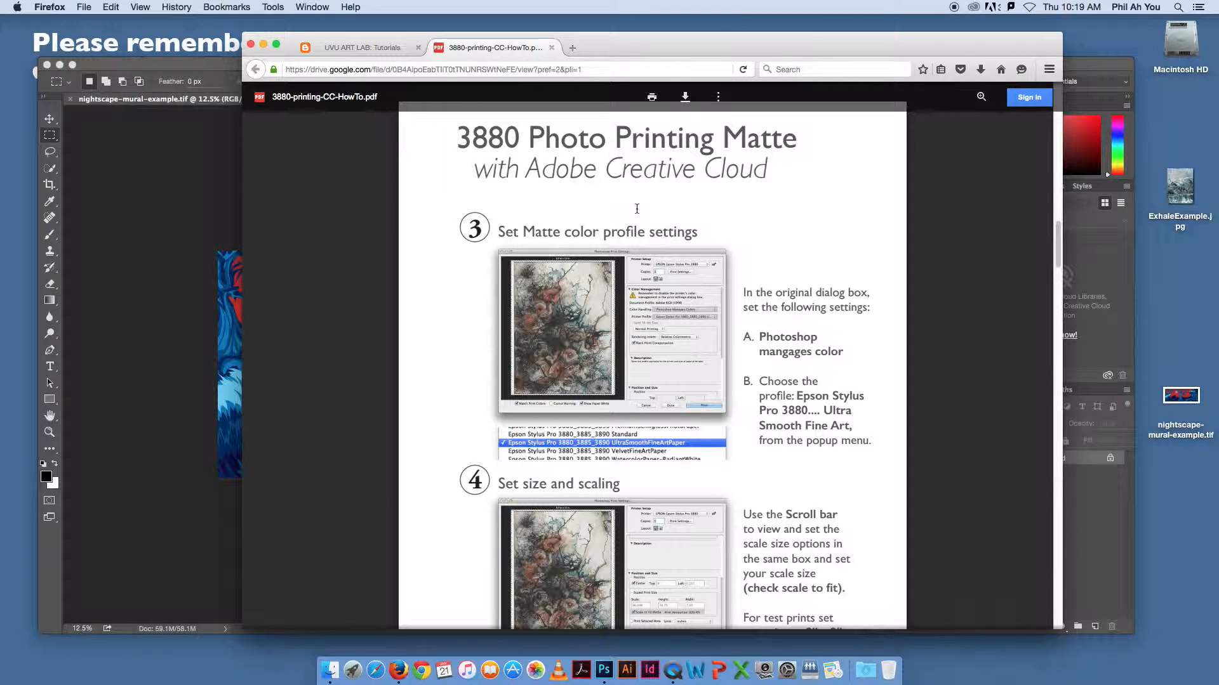
pyautogui.moveTo(931, 267)
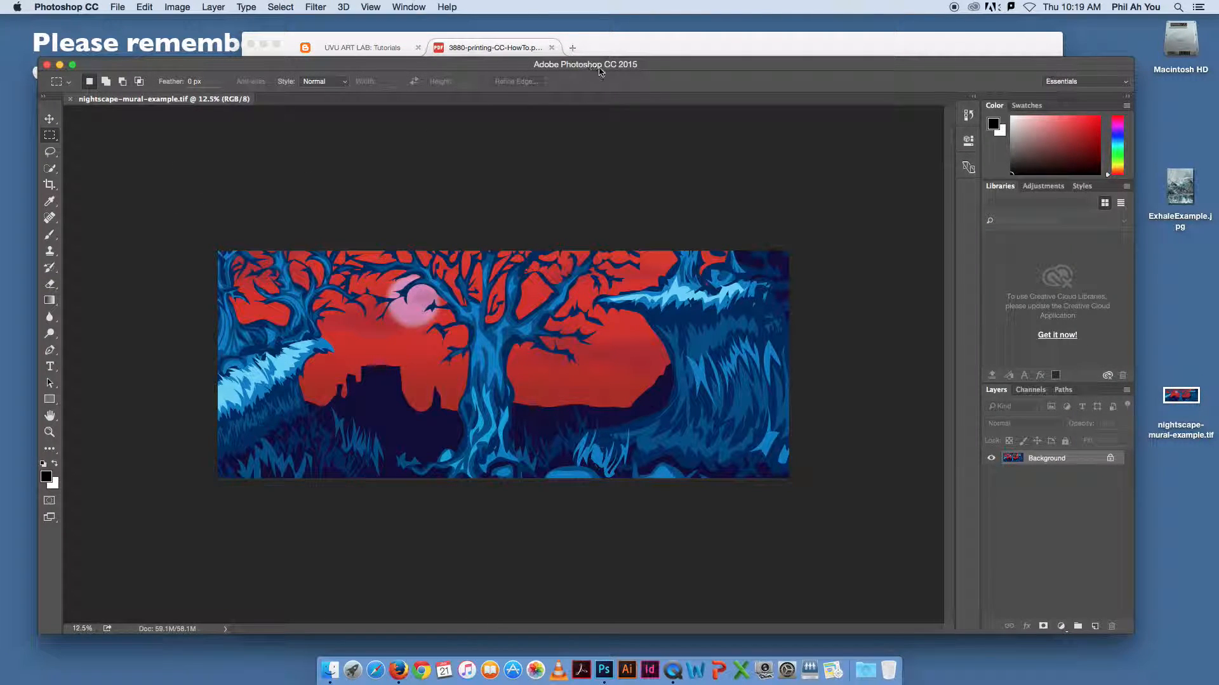
pyautogui.moveTo(618, 71)
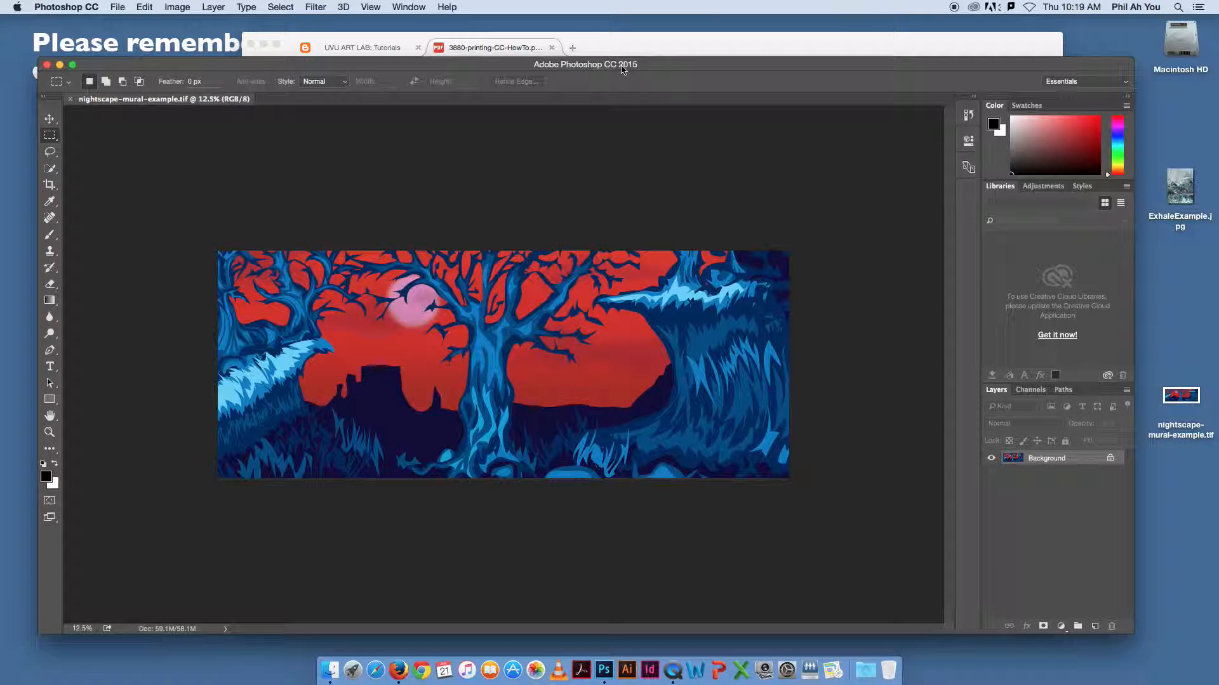
pyautogui.moveTo(568, 138)
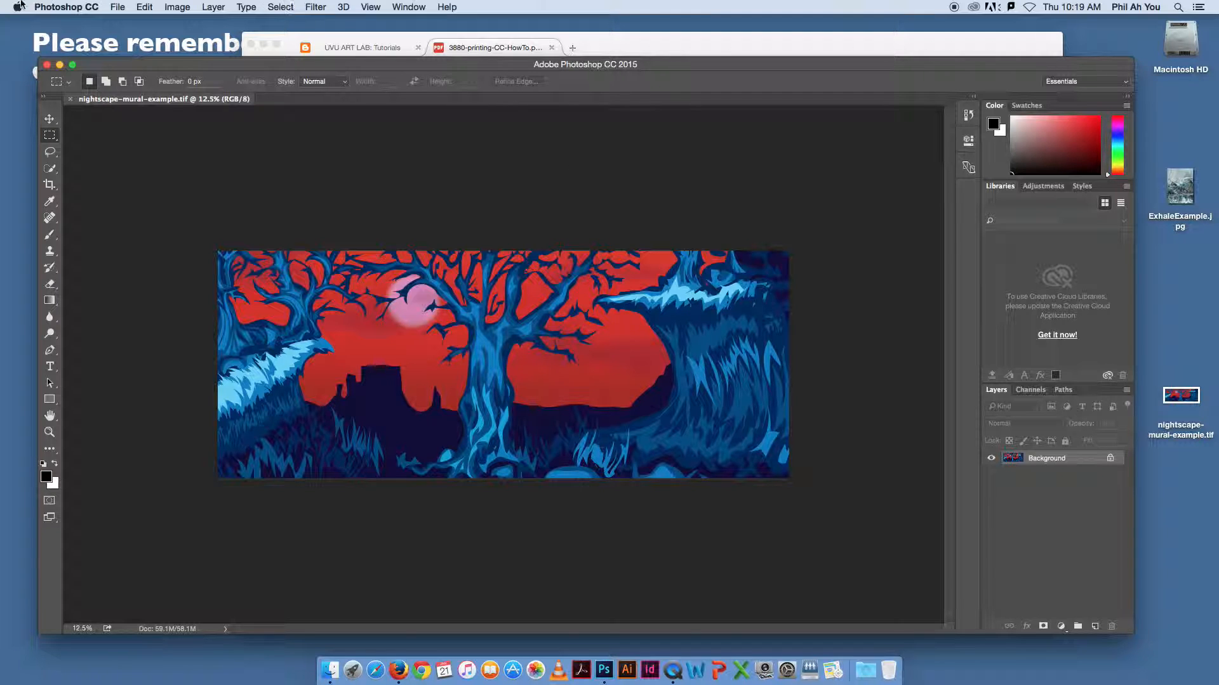
# Step: Open Image > Image Size for the mural, showing 16 × 6.376 in at 450 ppi
pyautogui.click(117, 7)
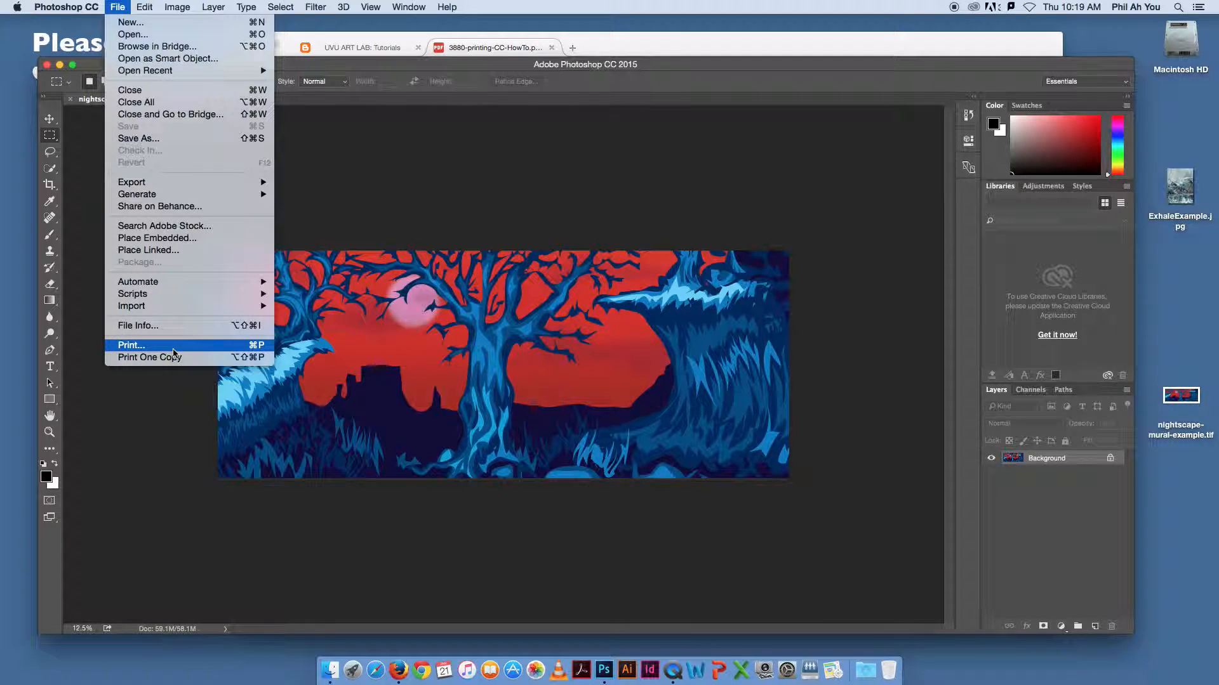
pyautogui.click(176, 7)
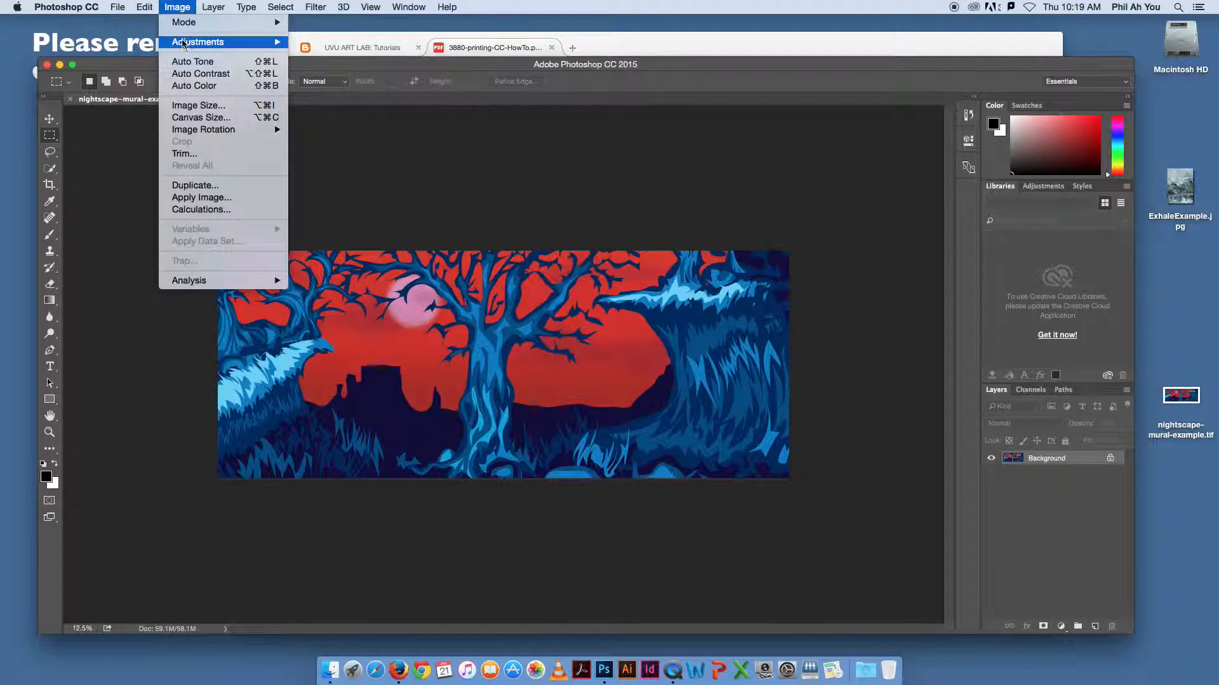
pyautogui.click(197, 105)
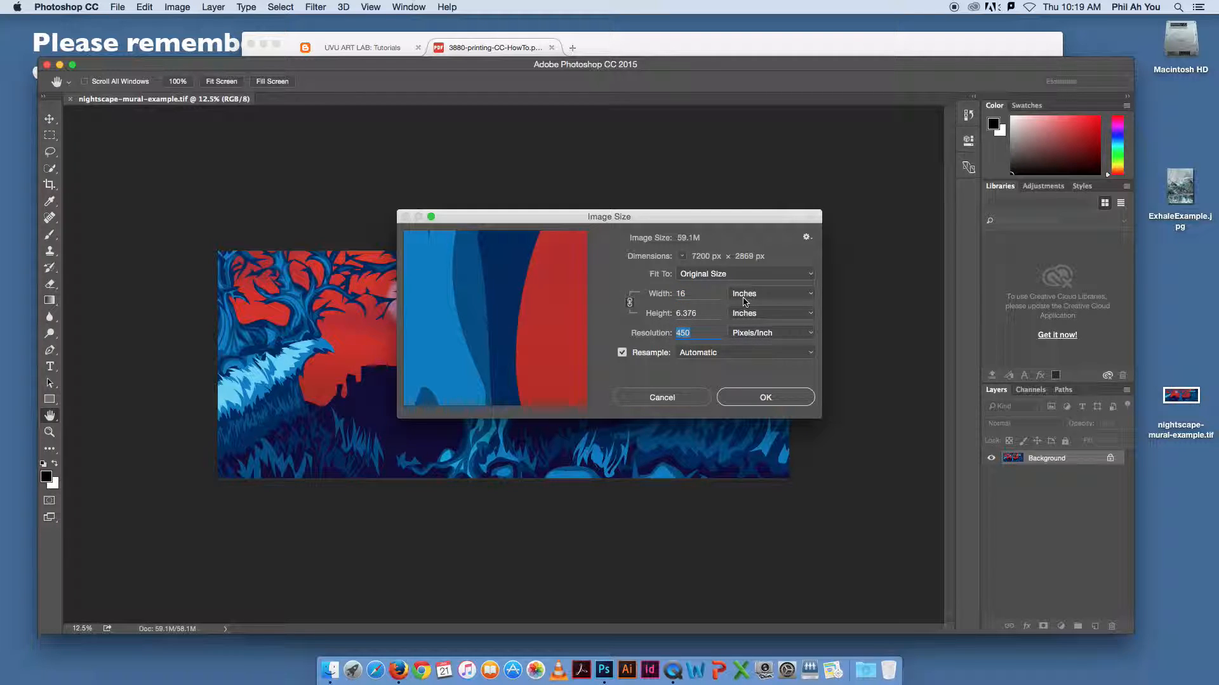
# Step: Preview 300 pixels/inch, then cancel Image Size, keeping the original size
pyautogui.write('300')
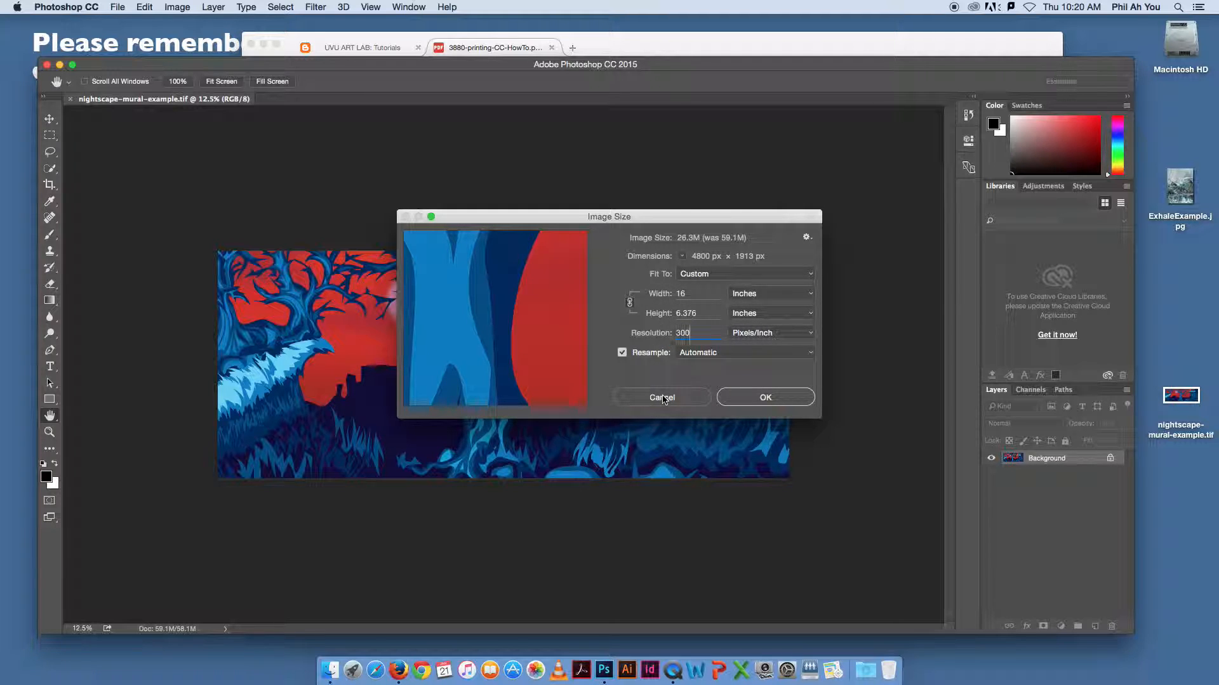
pyautogui.click(662, 397)
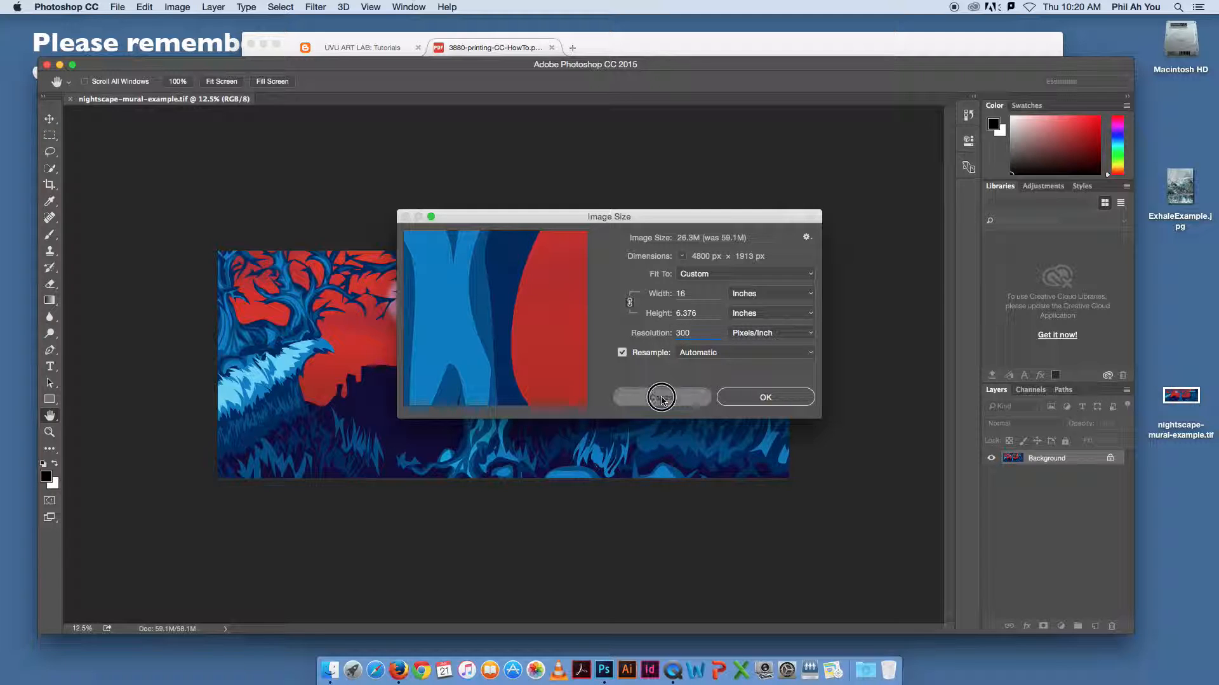
pyautogui.click(661, 398)
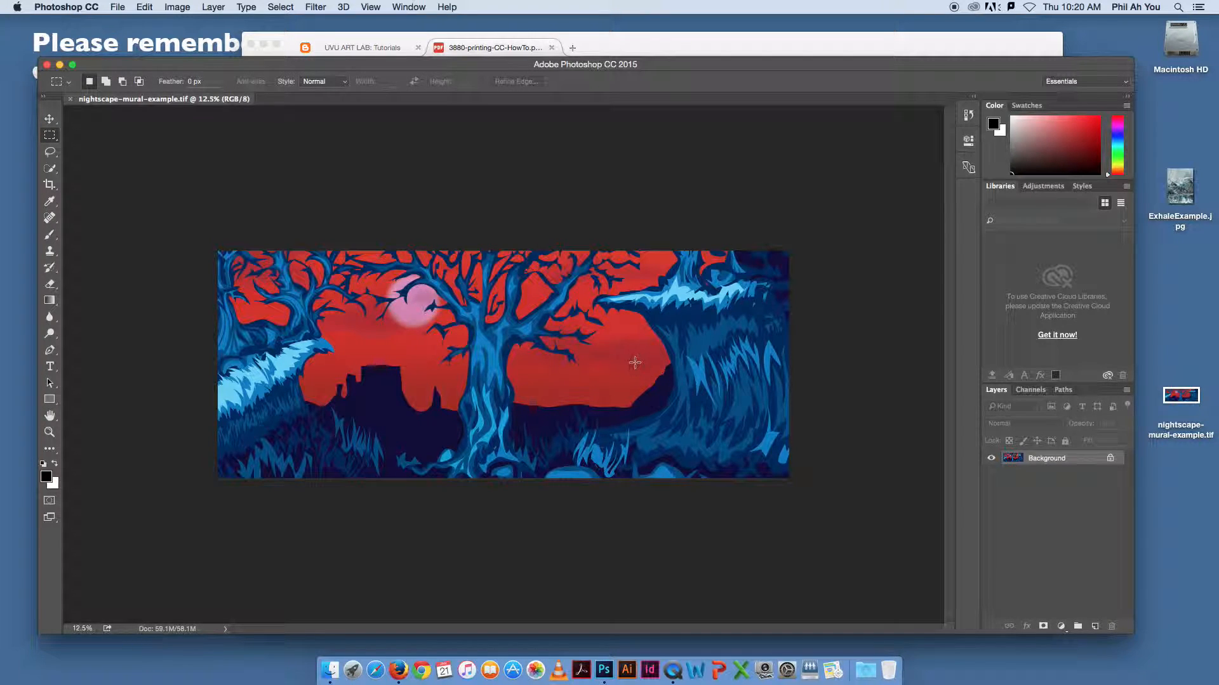
pyautogui.moveTo(603, 359)
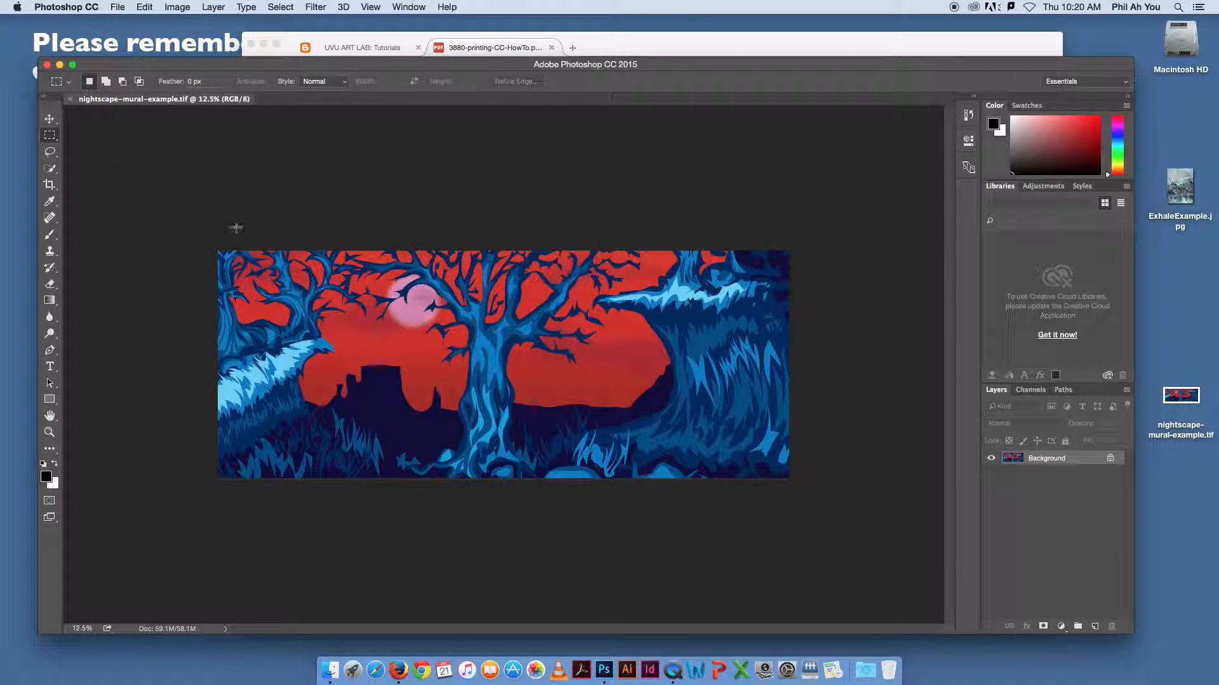
pyautogui.click(117, 7)
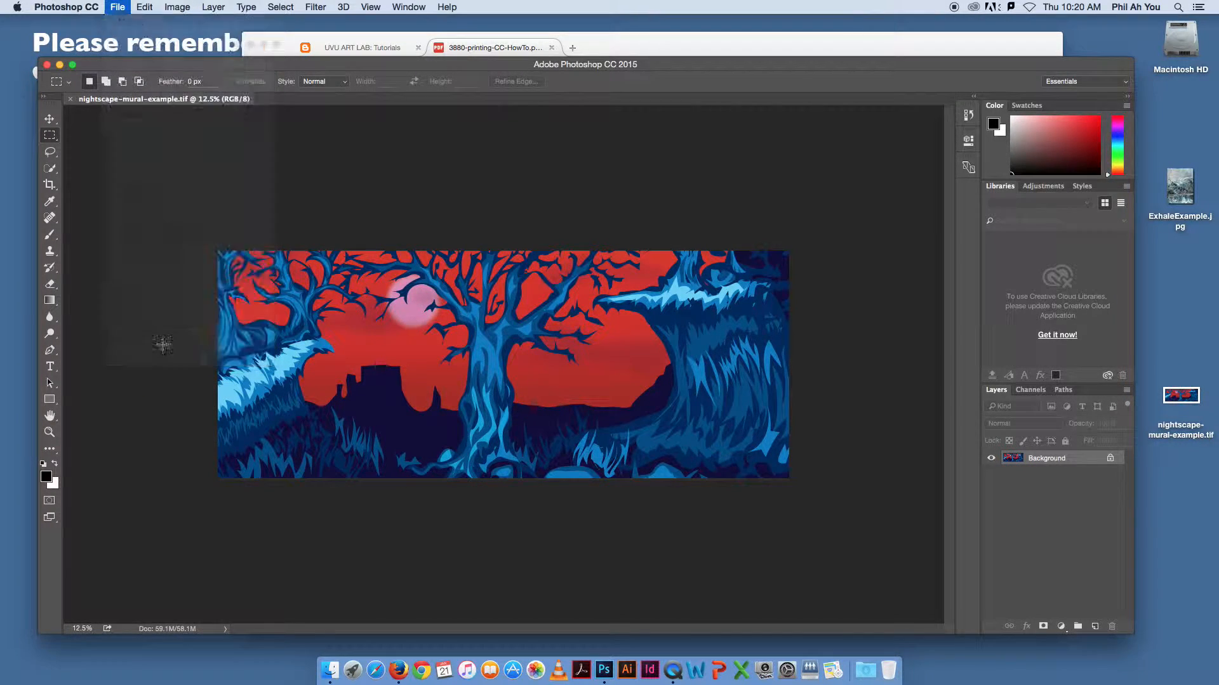
# Step: Open Print settings for the Epson 3880, centre the dialog, and set landscape
pyautogui.click(116, 7)
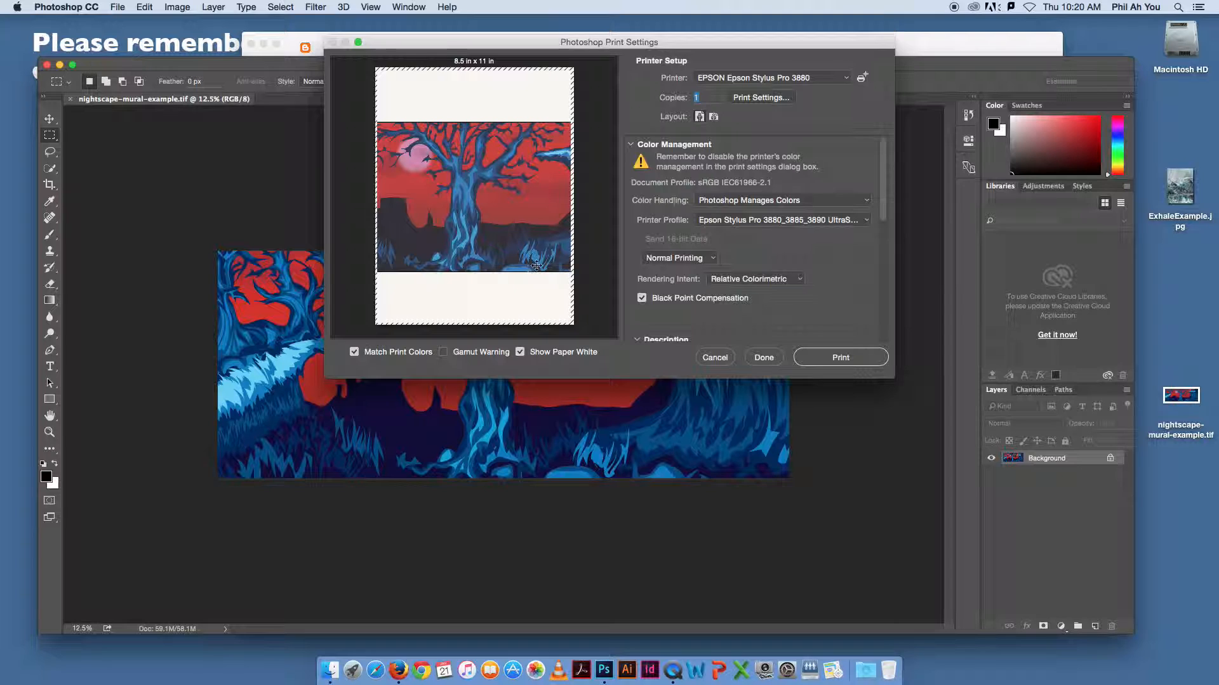
pyautogui.moveTo(707, 242)
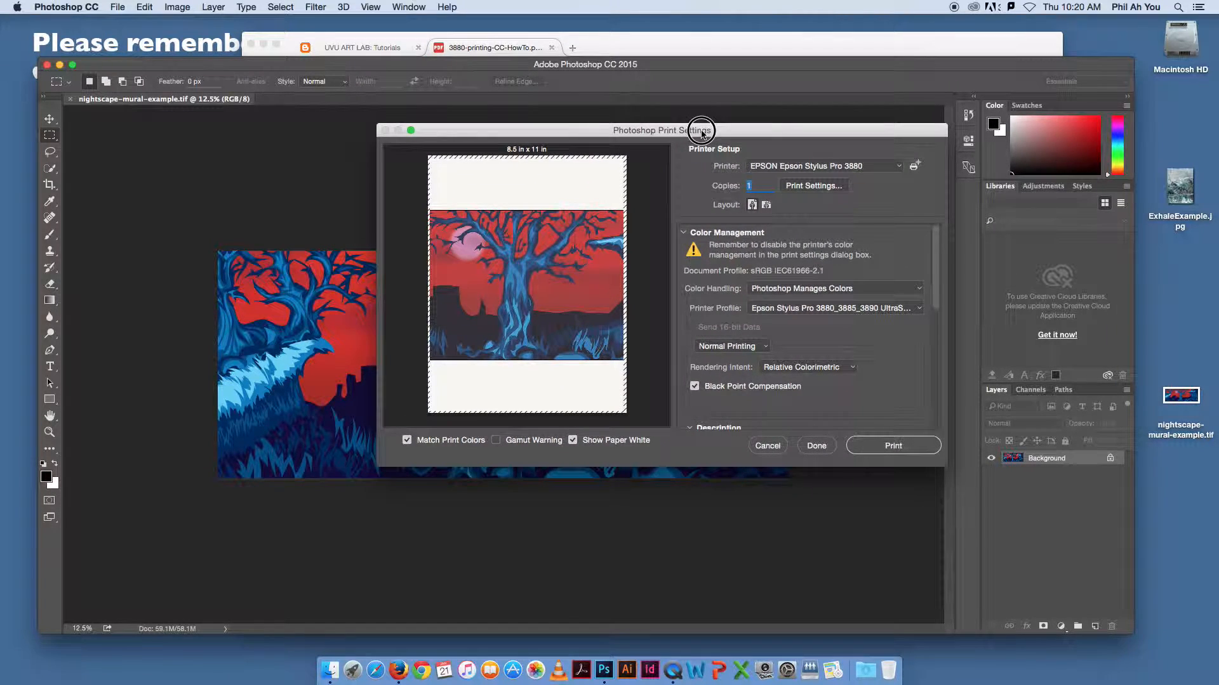
pyautogui.click(765, 204)
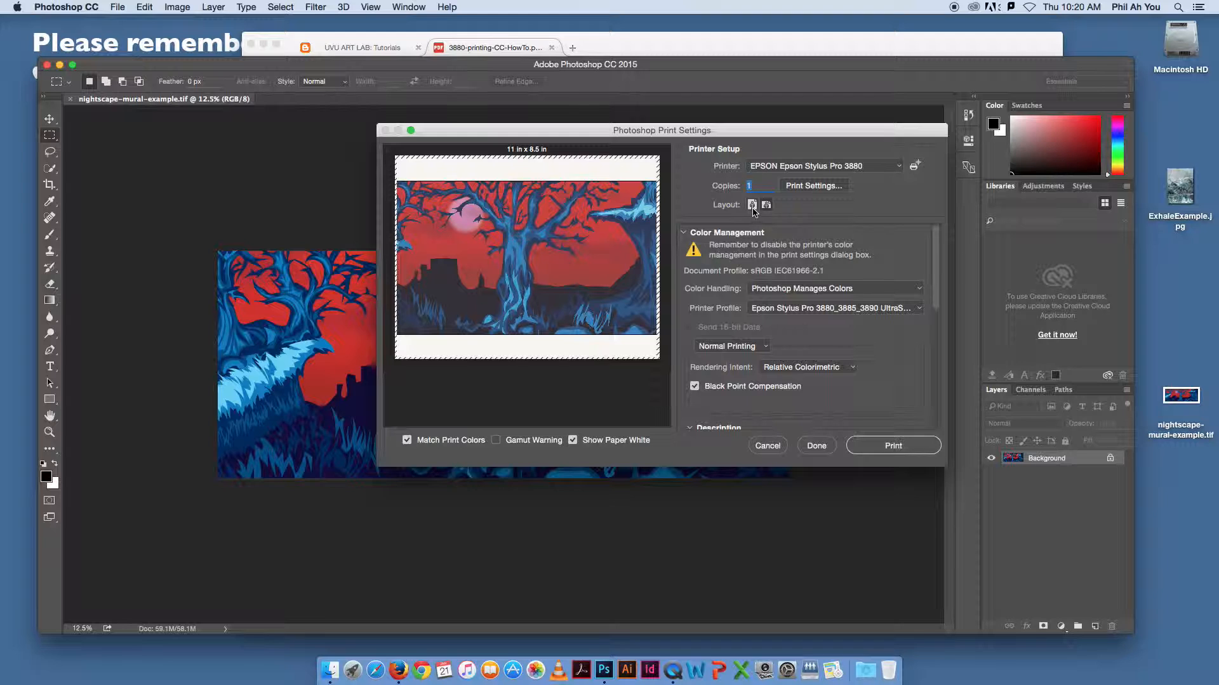
pyautogui.click(766, 204)
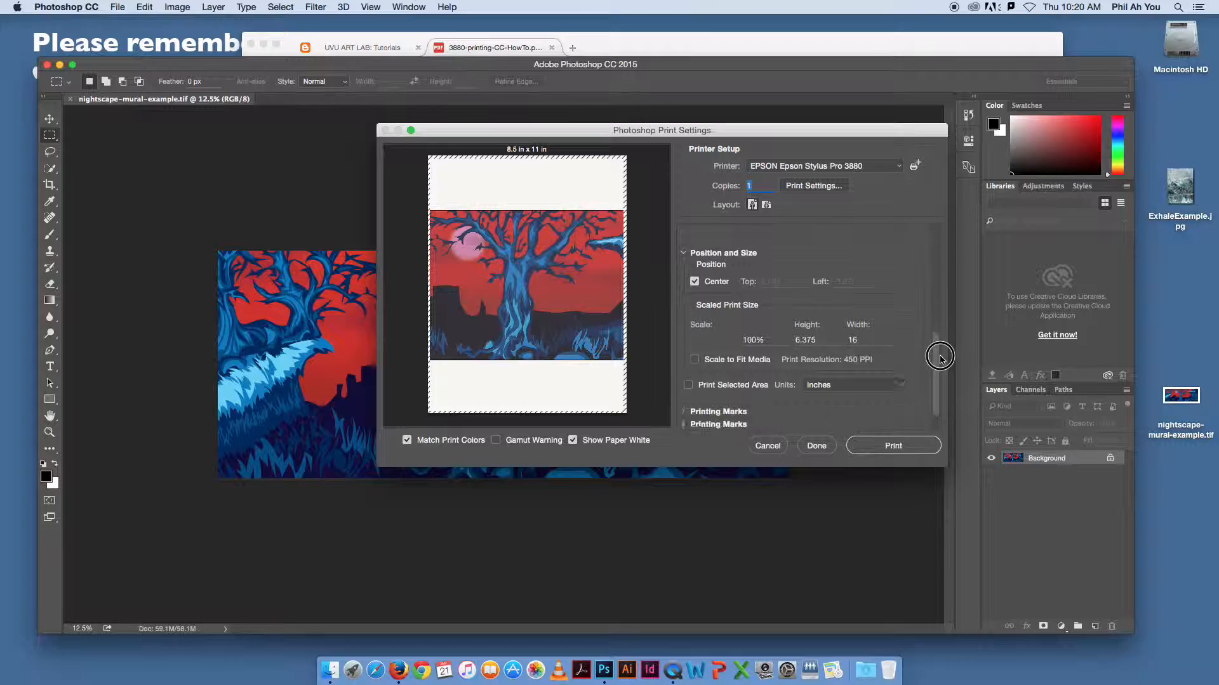
# Step: Set scaled print width to 2 in (12.5%) and drag the print to the top-left
pyautogui.scroll(-3)
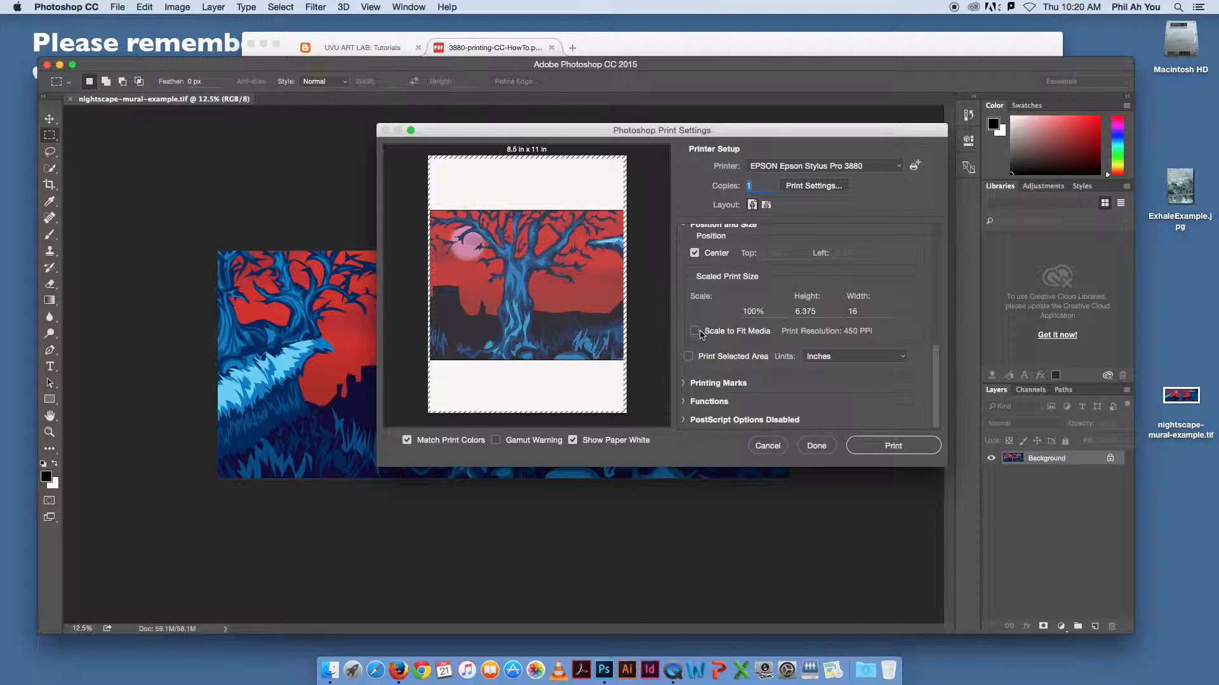
pyautogui.click(818, 311)
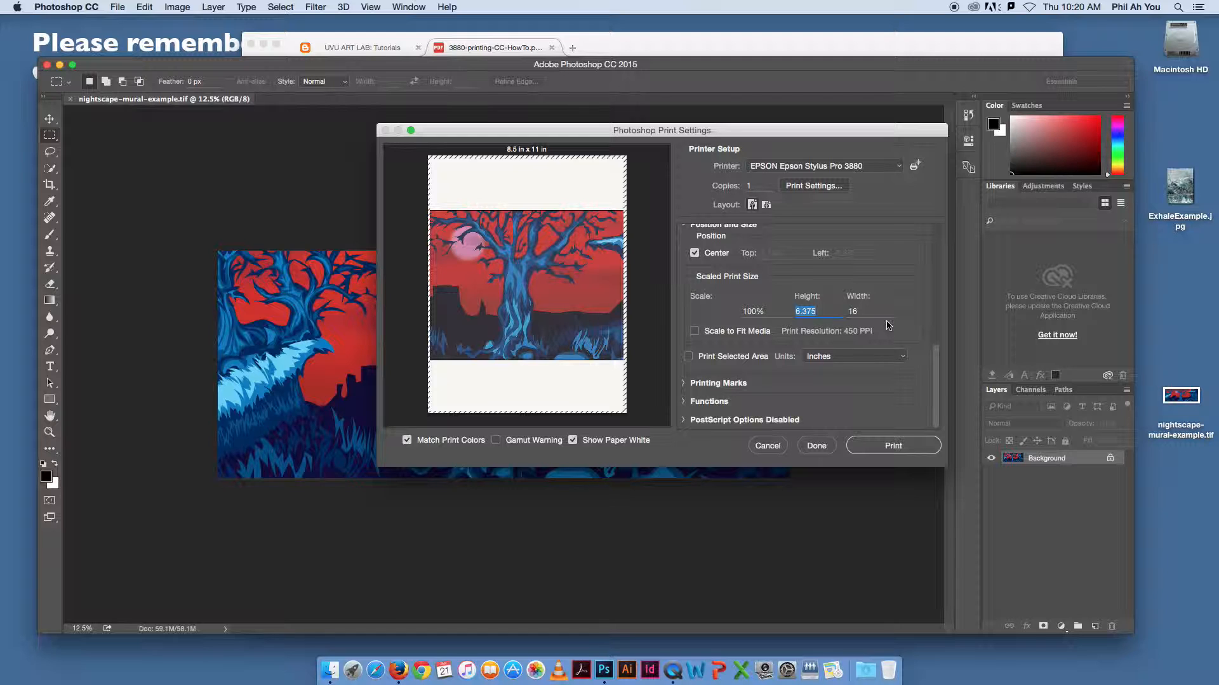
pyautogui.write('2')
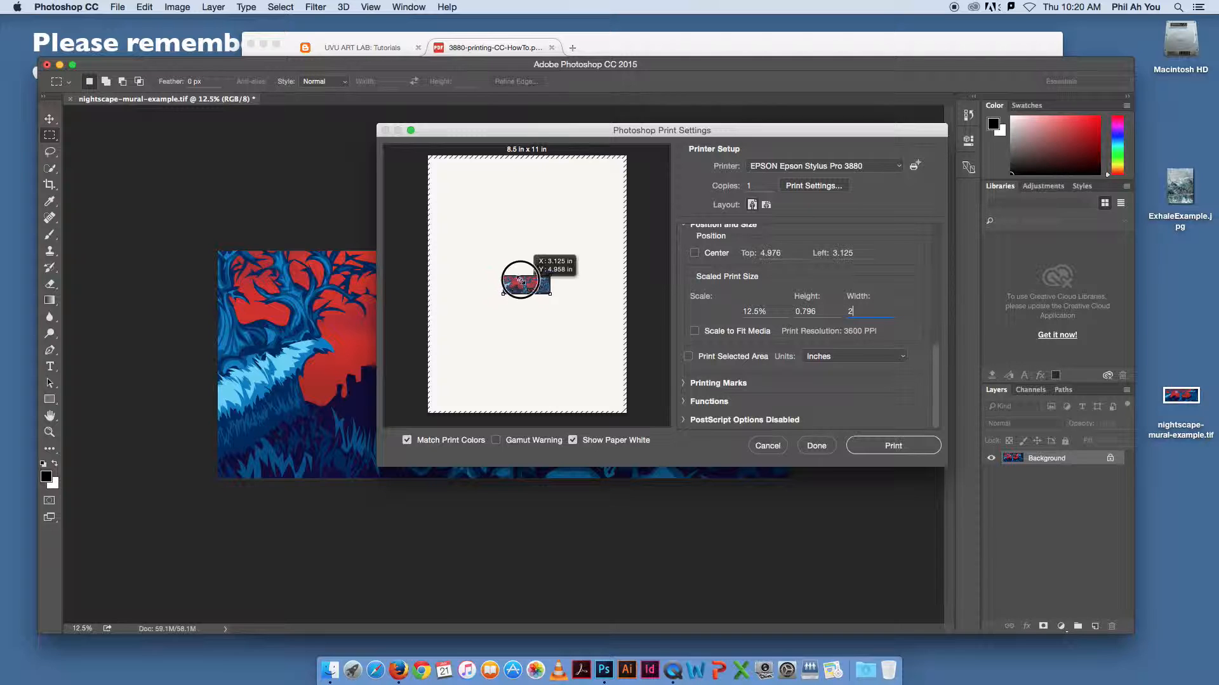
pyautogui.moveTo(520, 280); pyautogui.dragTo(468, 187)
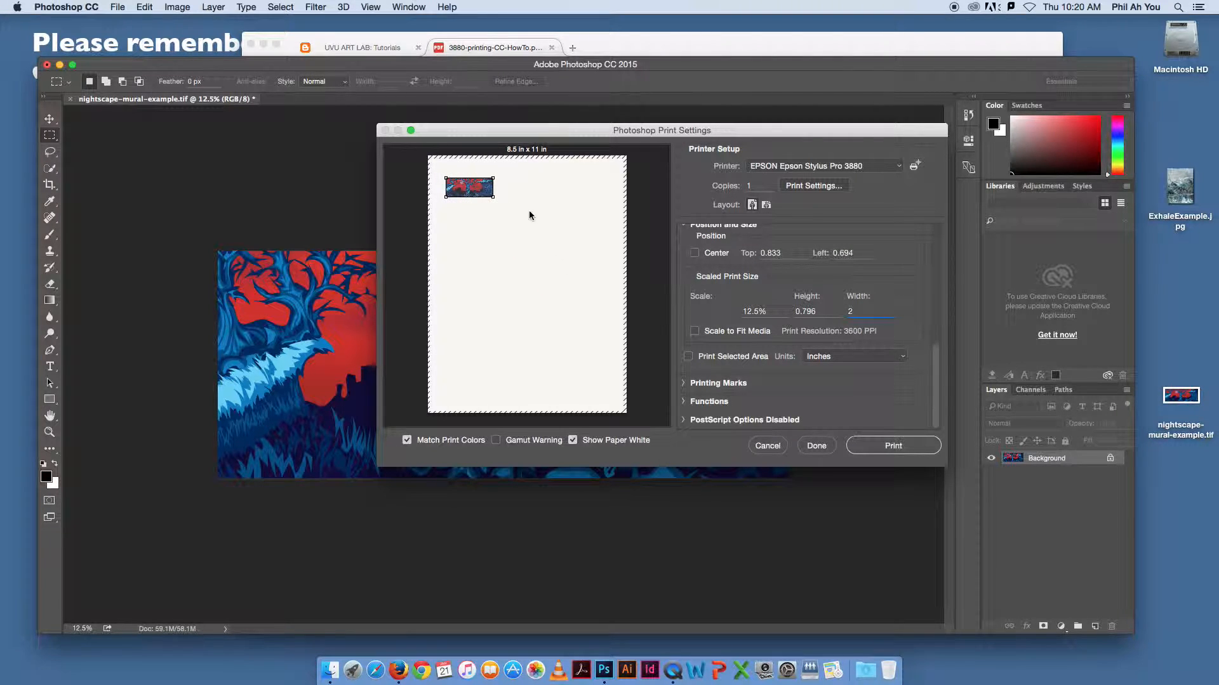
pyautogui.click(870, 311)
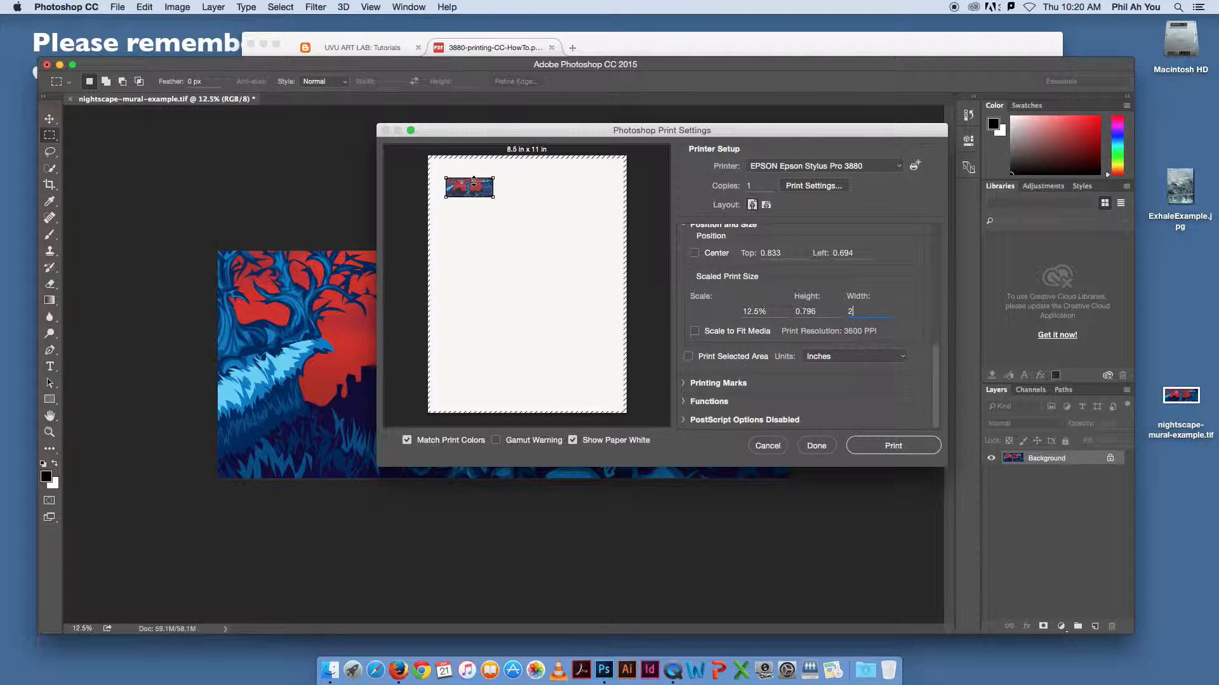
pyautogui.moveTo(468, 187); pyautogui.dragTo(476, 181)
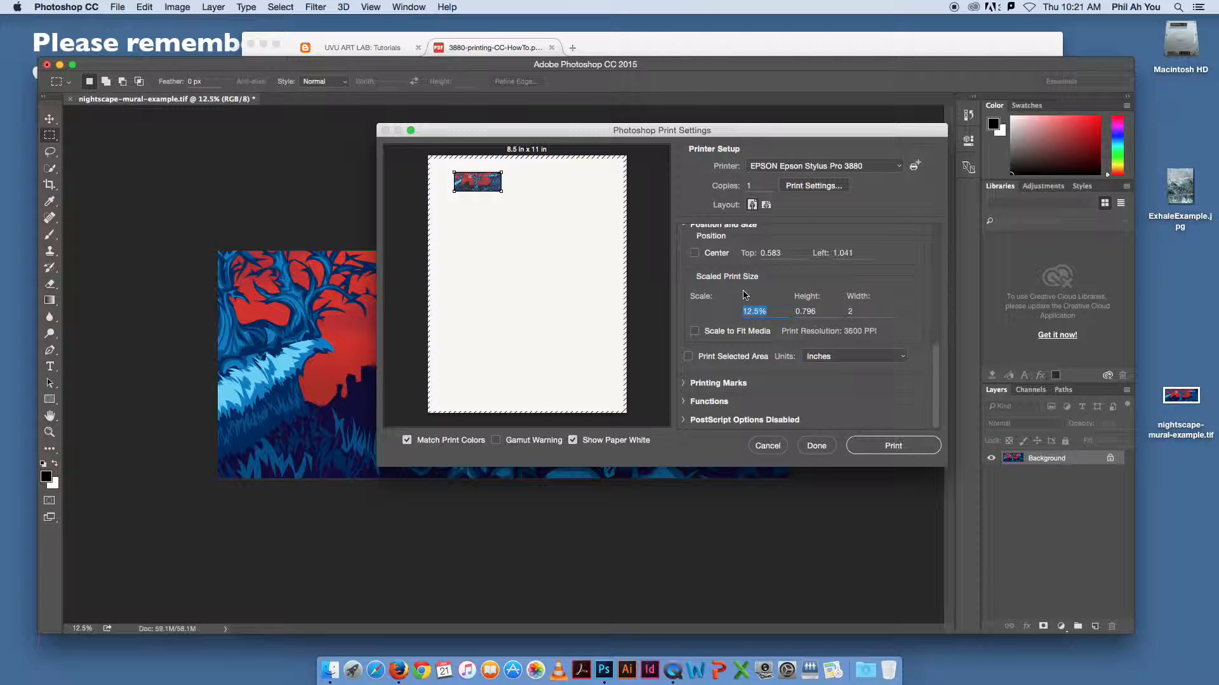
pyautogui.moveTo(695, 339)
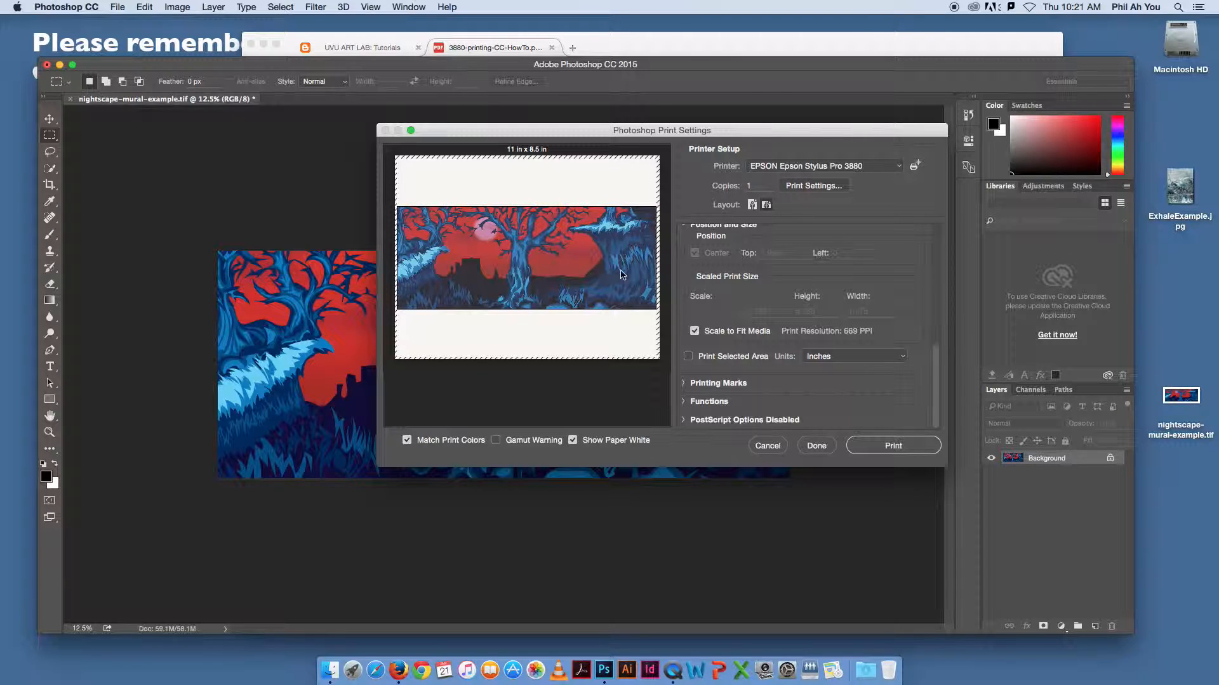
pyautogui.moveTo(643, 237)
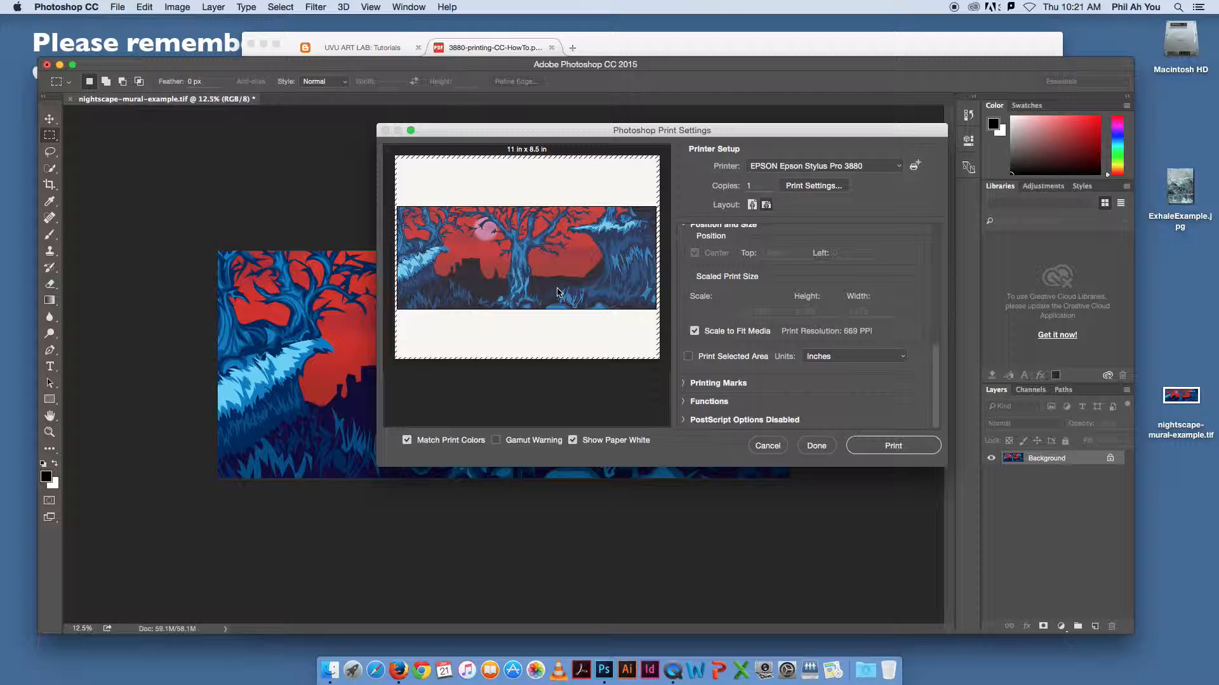
# Step: Scale the mural to fit media, toggling portrait and ending on landscape at 669 PPI
pyautogui.click(765, 205)
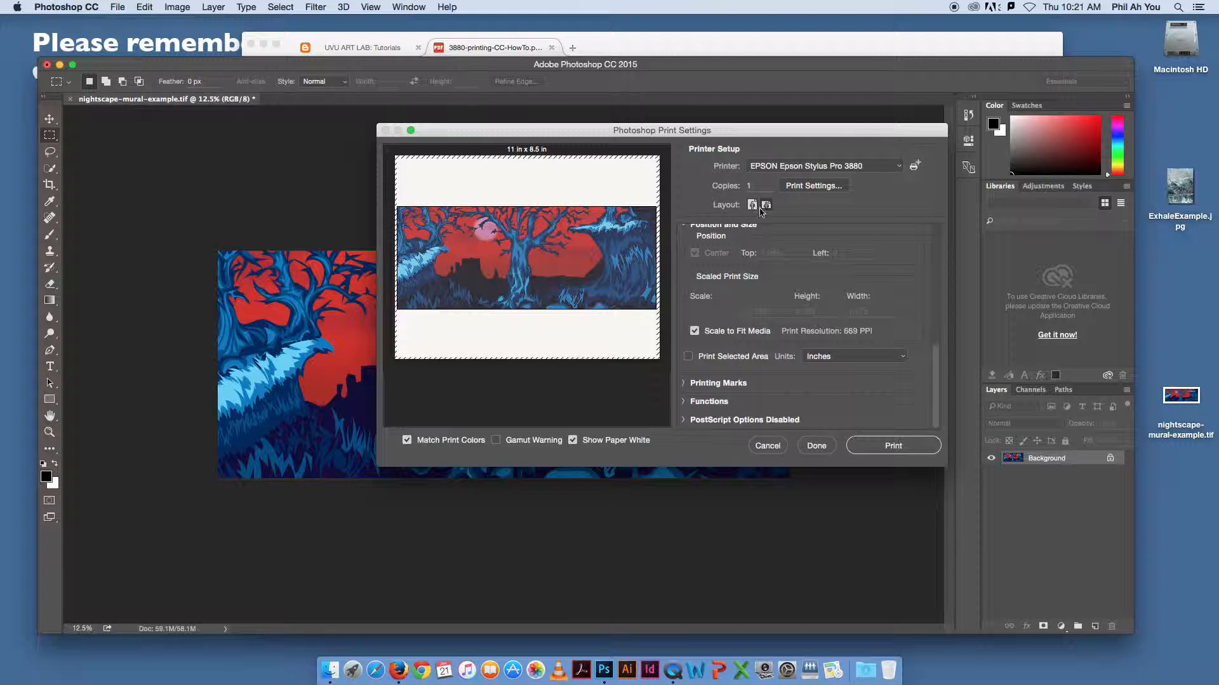
pyautogui.click(765, 204)
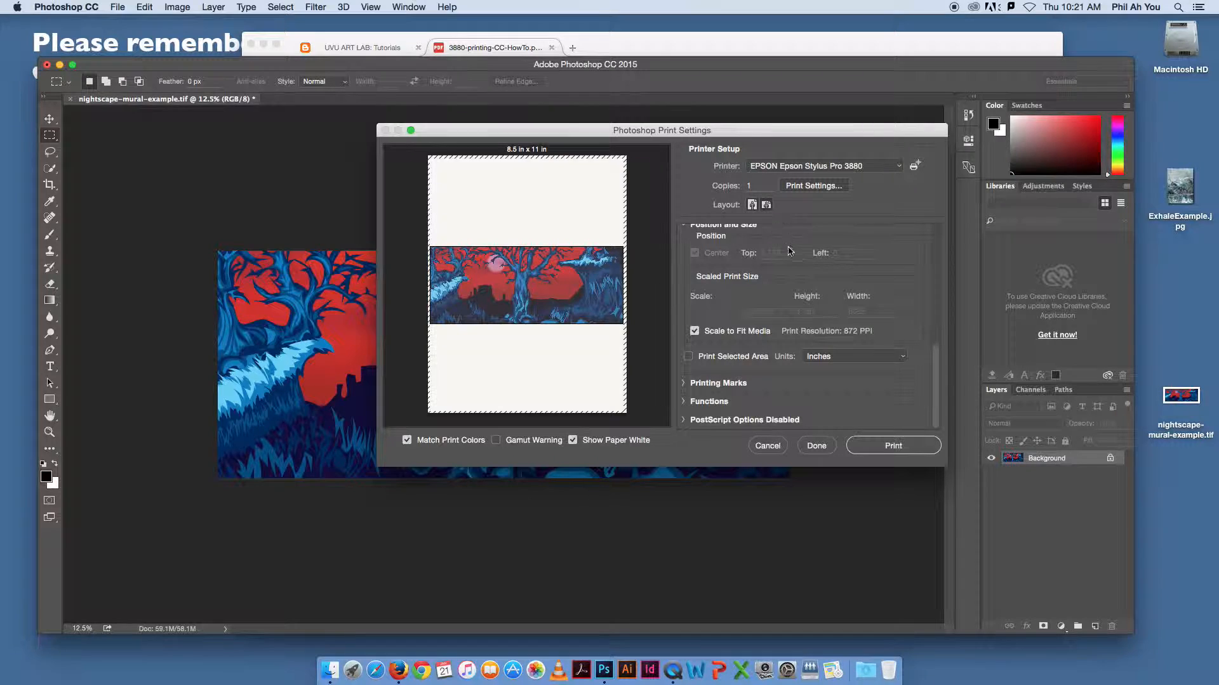
pyautogui.click(765, 204)
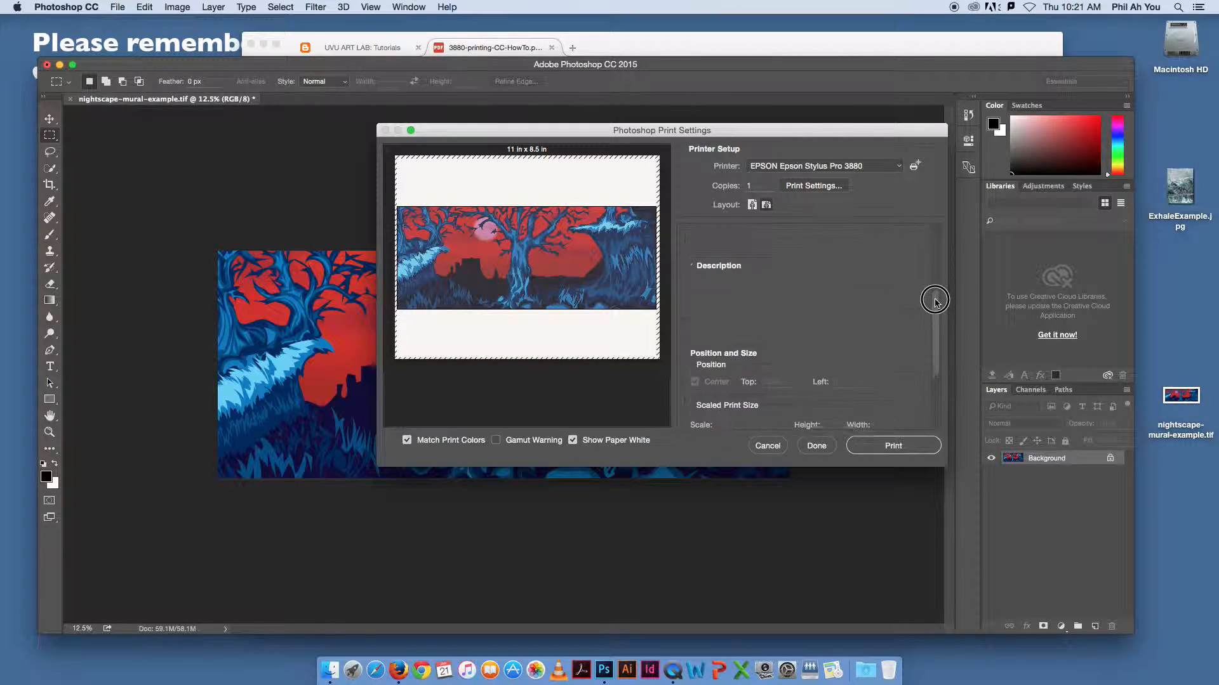
pyautogui.scroll(-3)
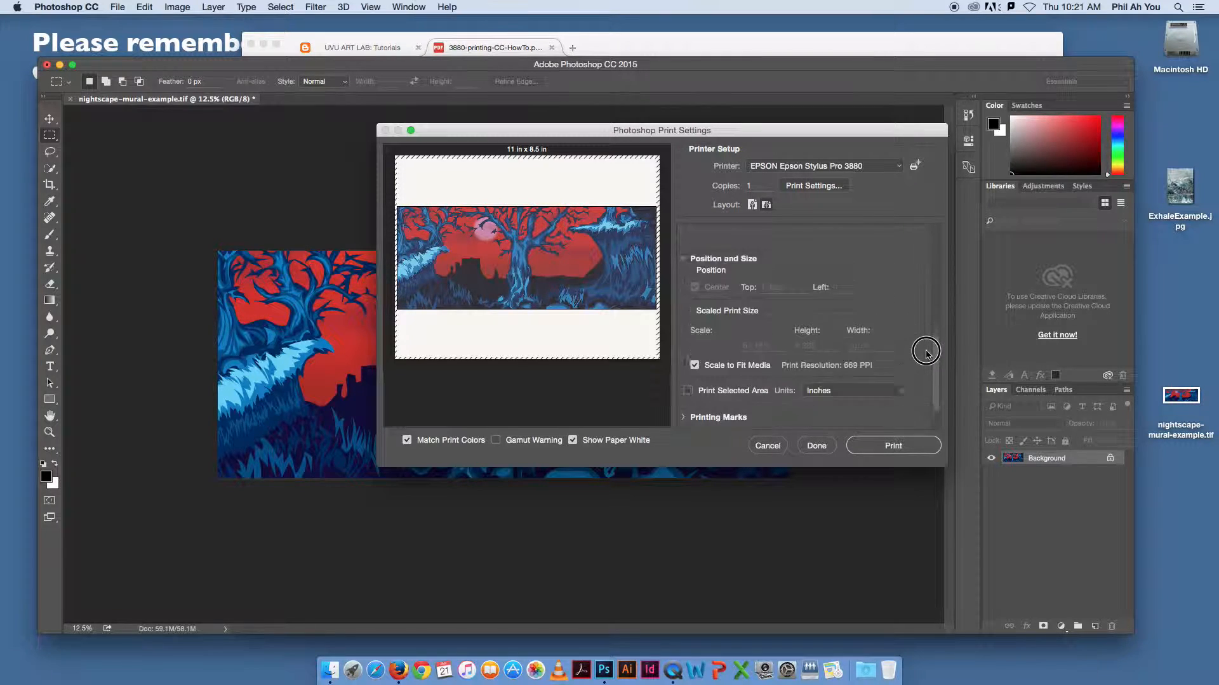
pyautogui.scroll(-3)
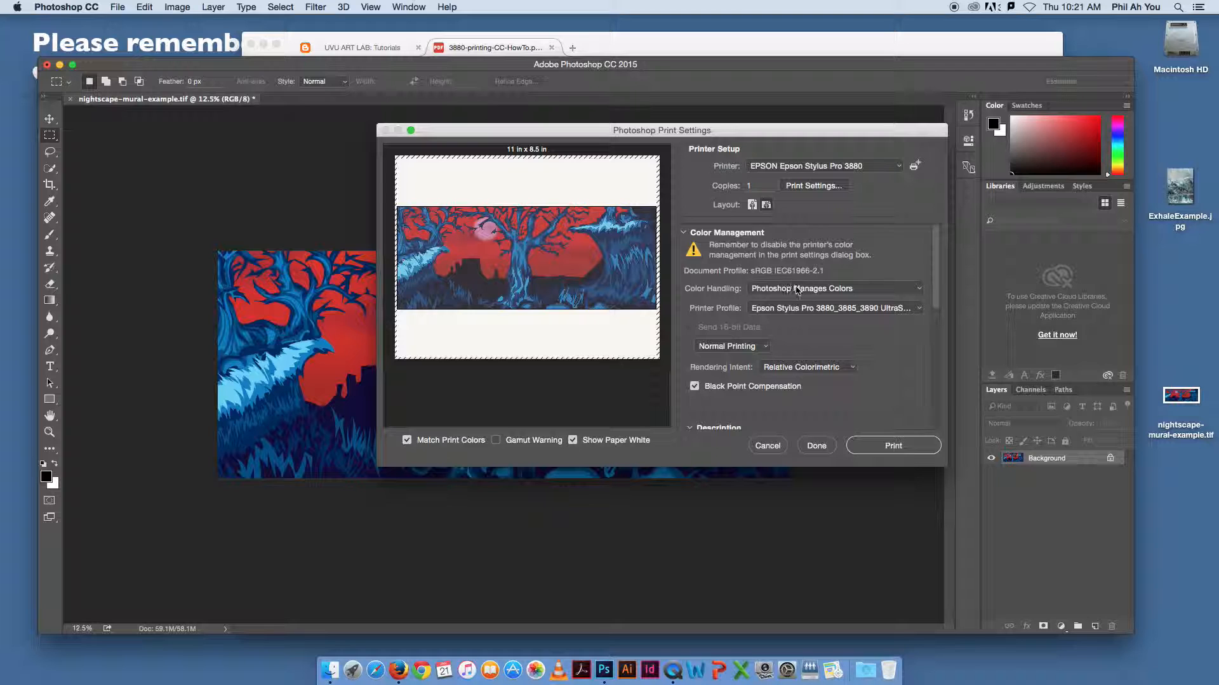
# Step: Set Color Handling to Photoshop Manages Colors with Relative Colorimetric intent
pyautogui.click(832, 288)
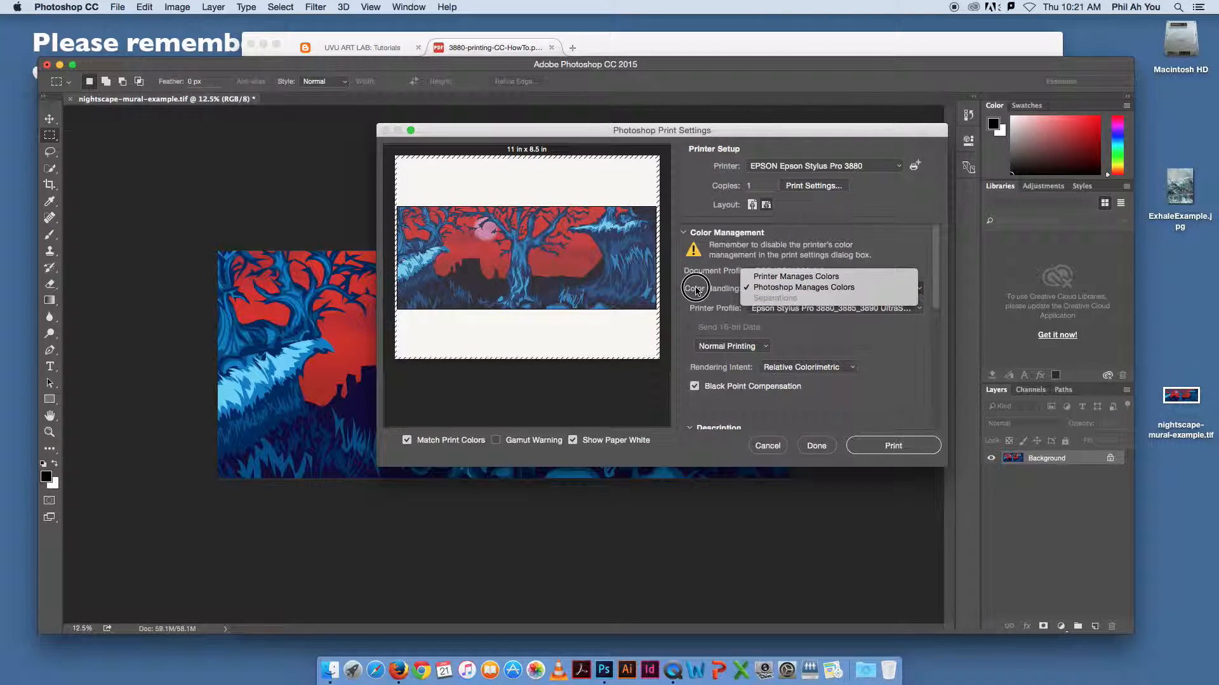
pyautogui.click(803, 287)
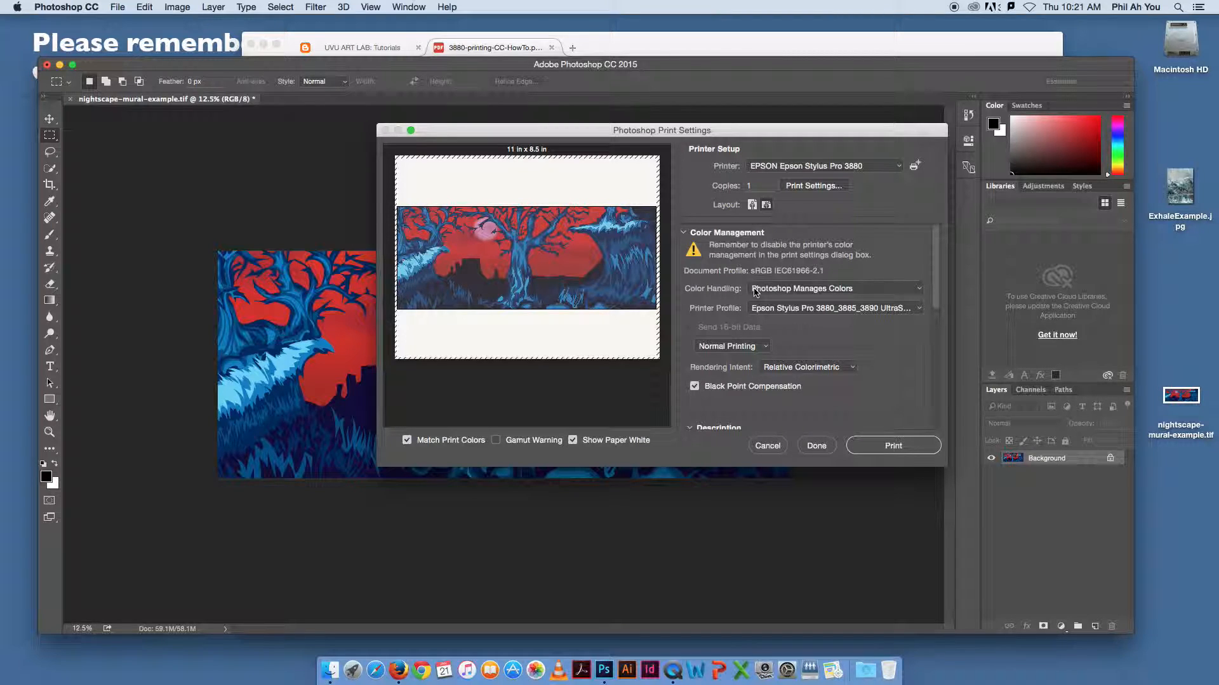
pyautogui.moveTo(752, 311)
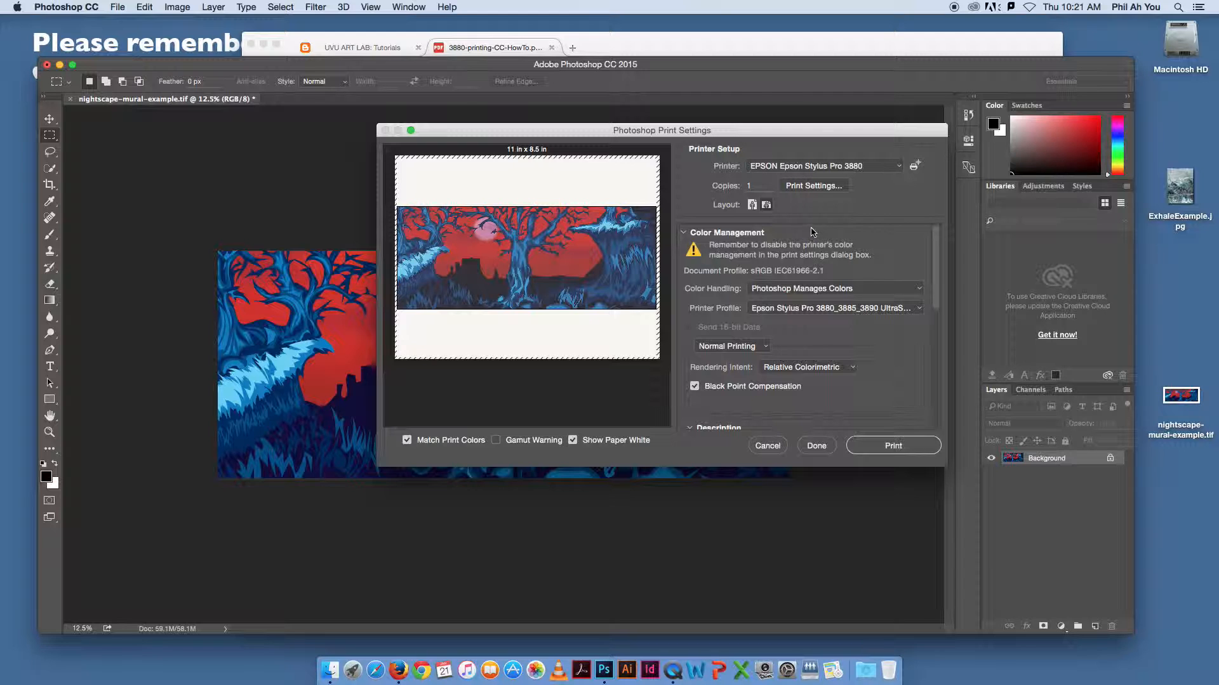
pyautogui.click(813, 186)
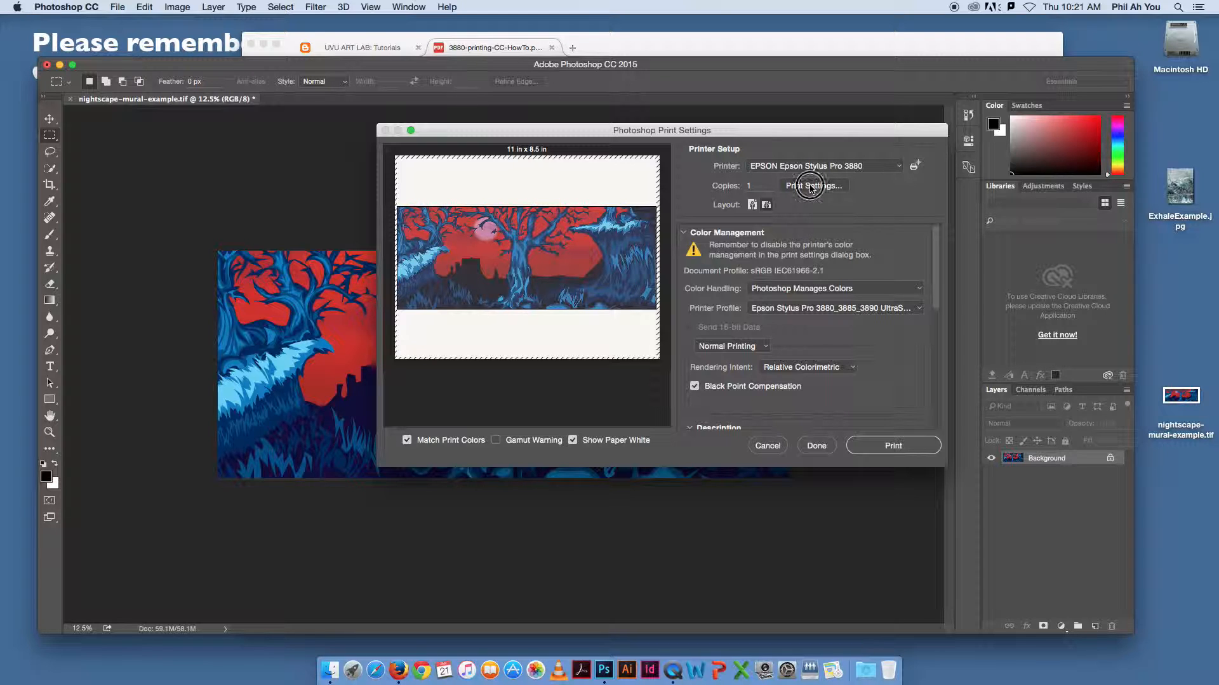
pyautogui.click(813, 186)
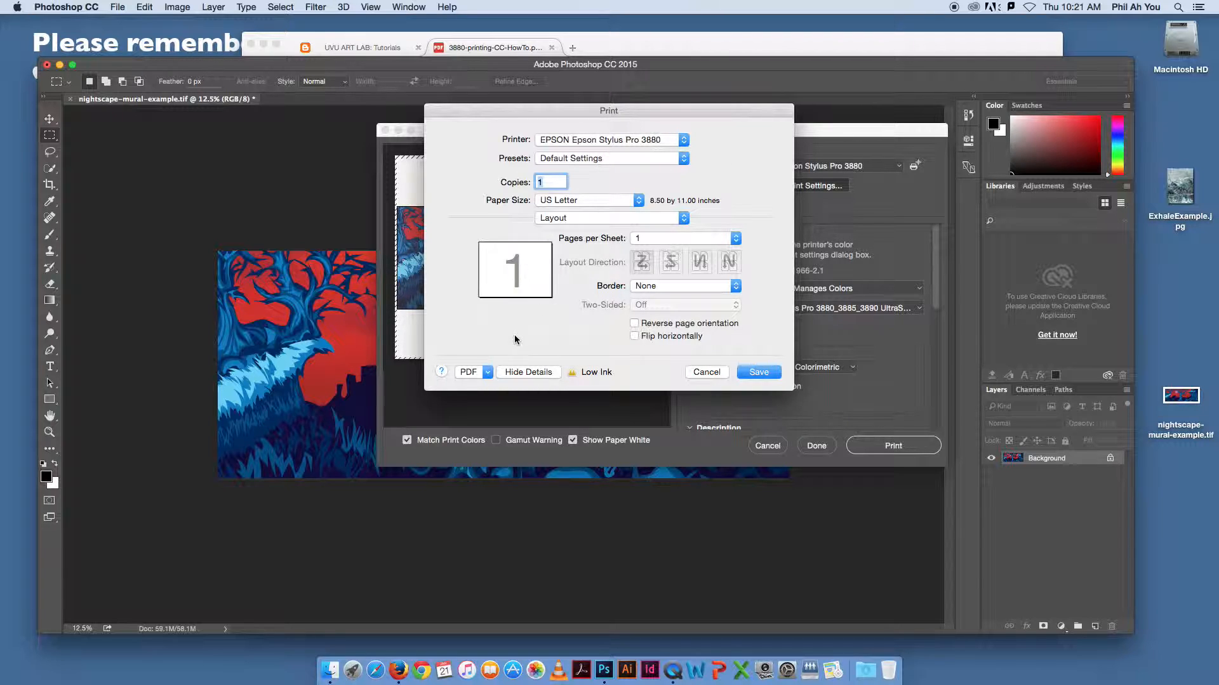
pyautogui.moveTo(519, 332)
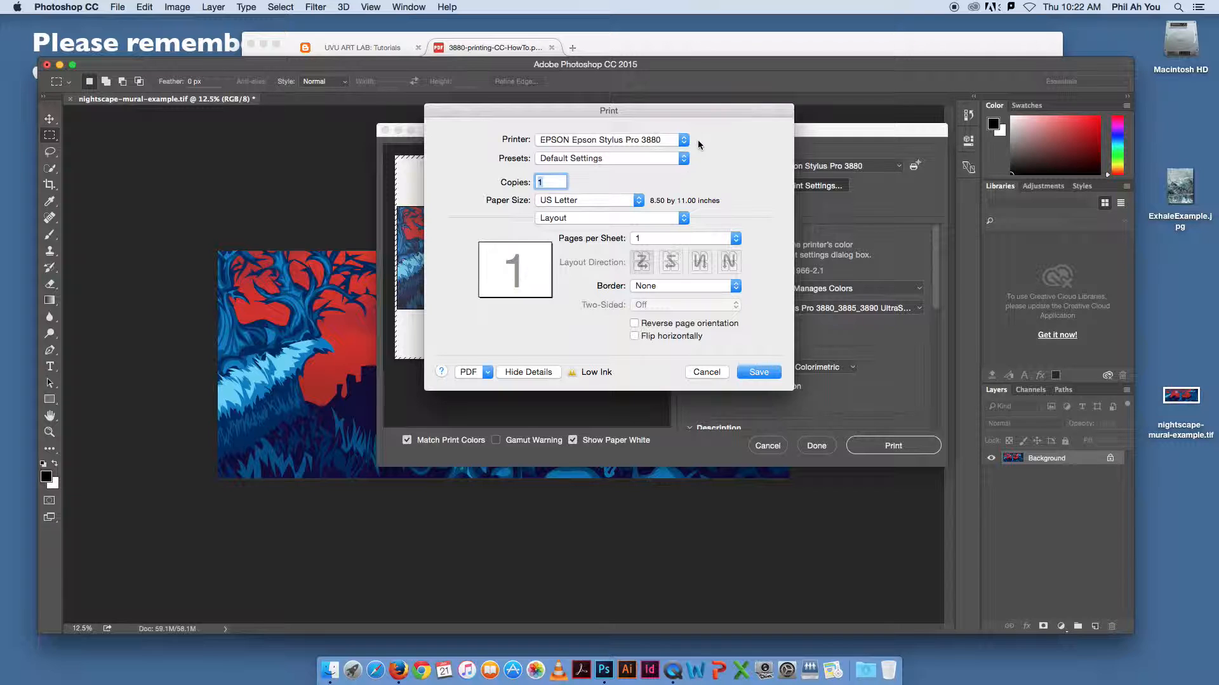
pyautogui.click(609, 218)
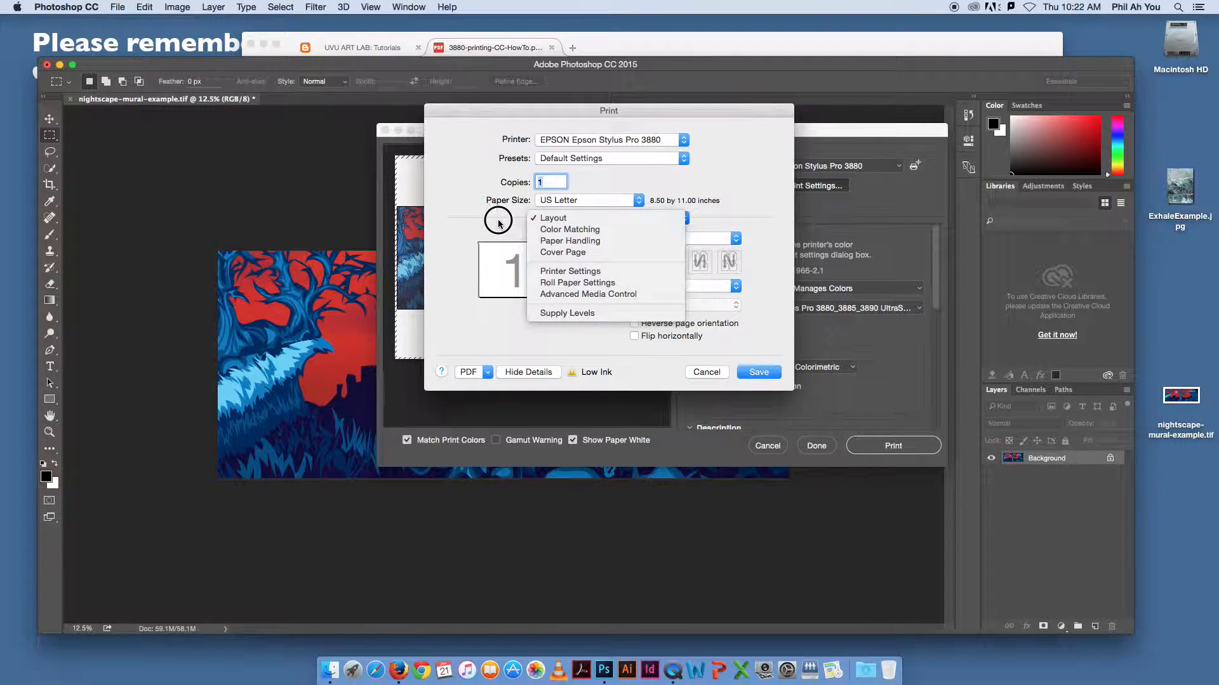
pyautogui.click(553, 218)
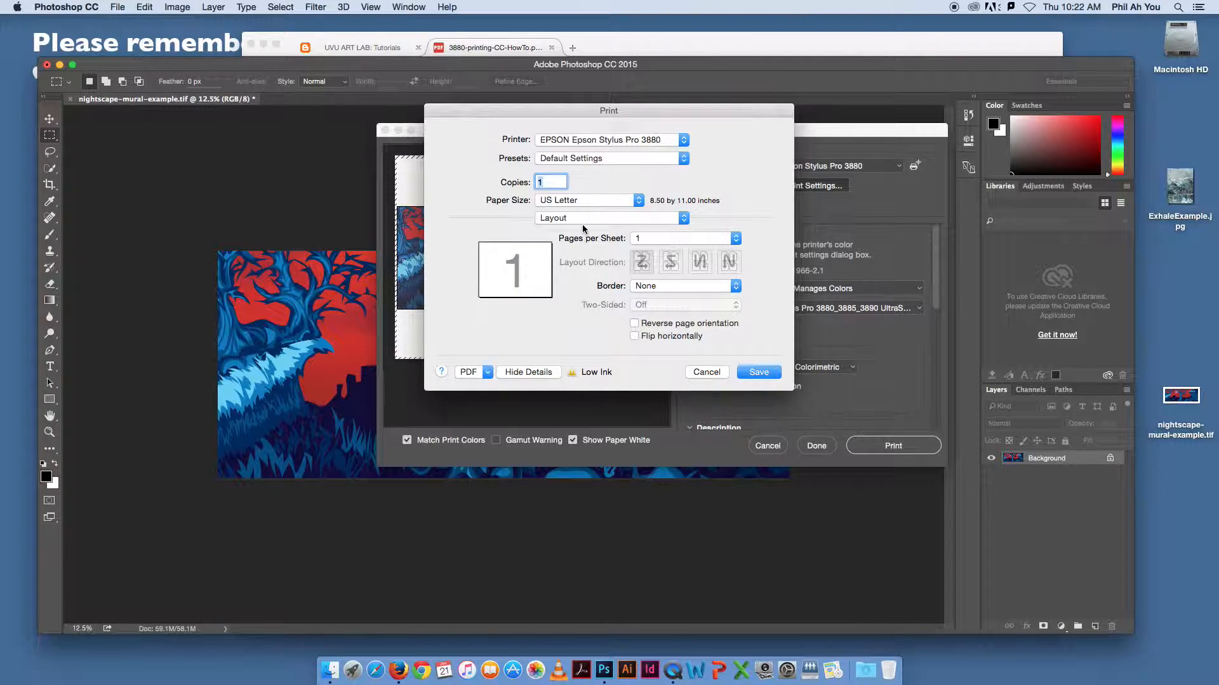
pyautogui.click(588, 201)
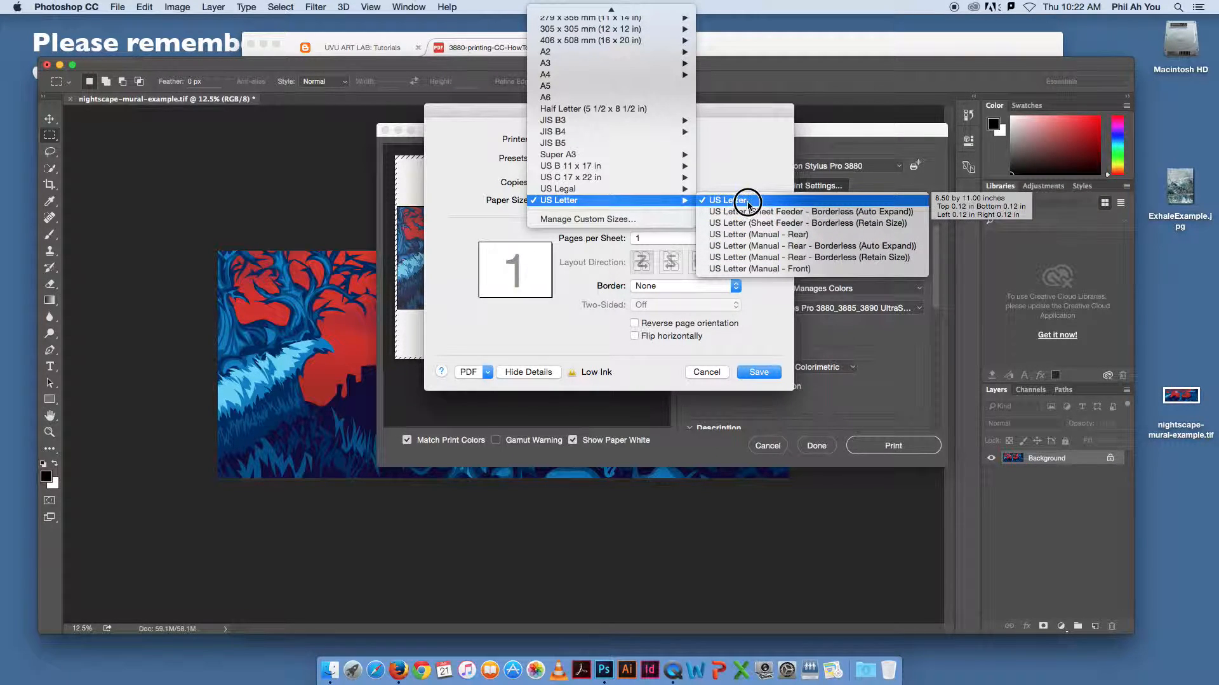
pyautogui.moveTo(725, 200)
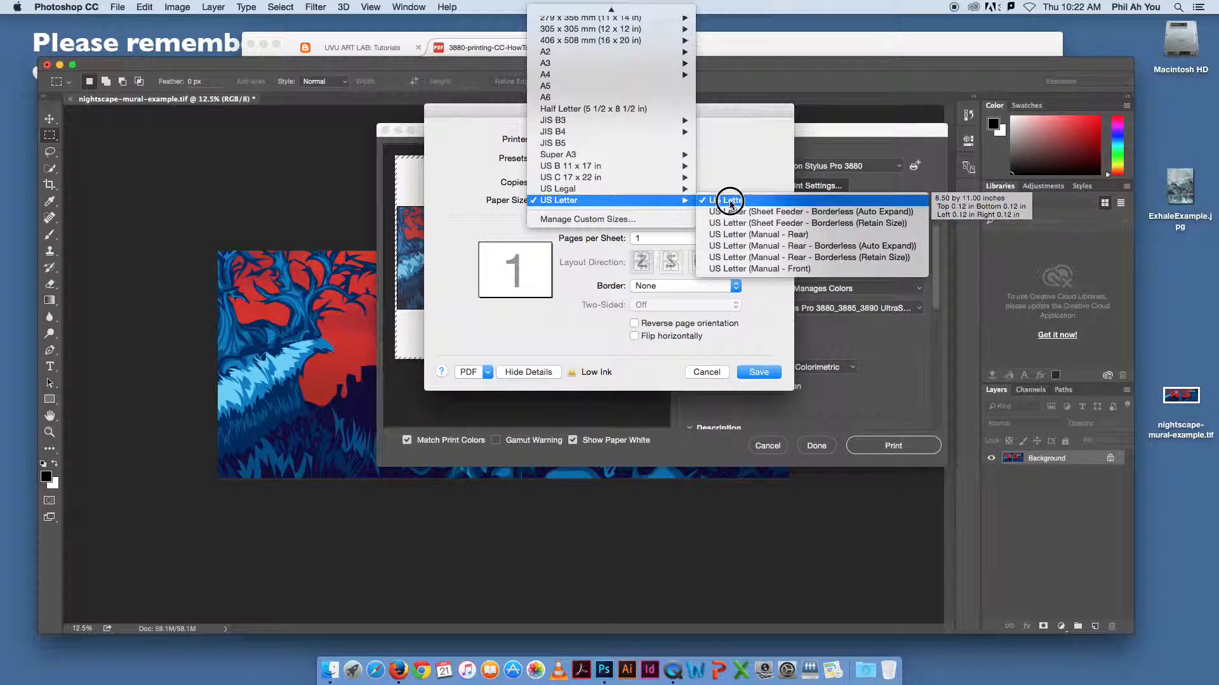
pyautogui.moveTo(739, 222)
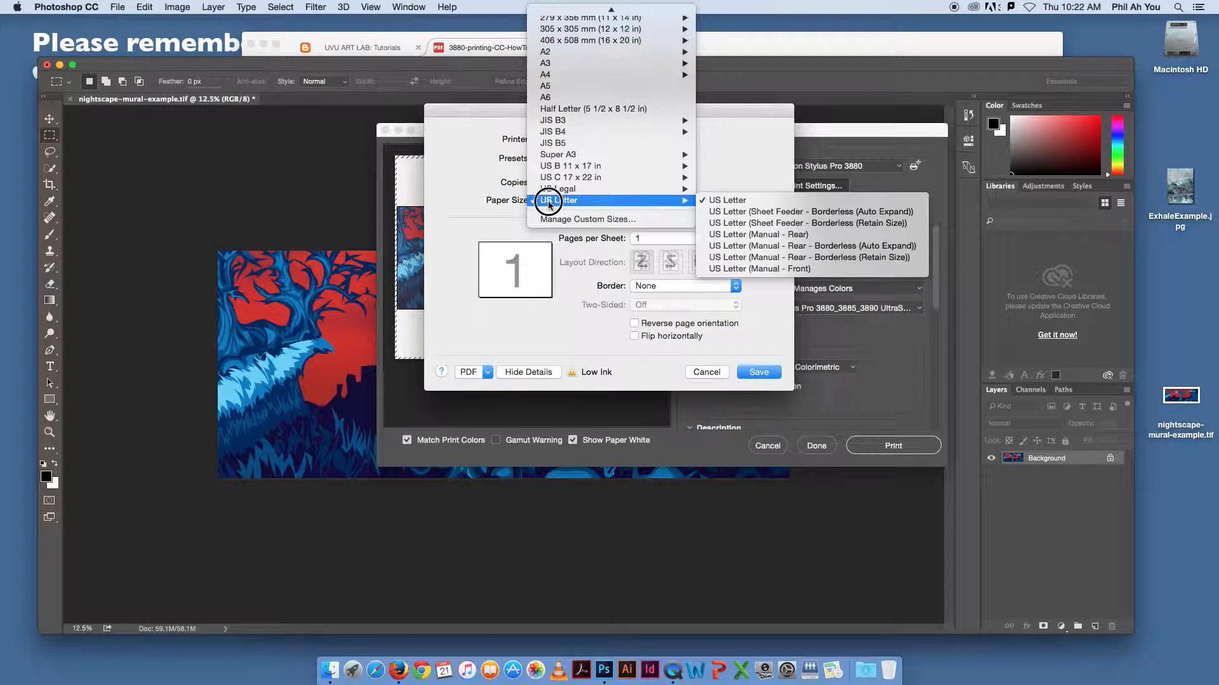
pyautogui.moveTo(557, 154)
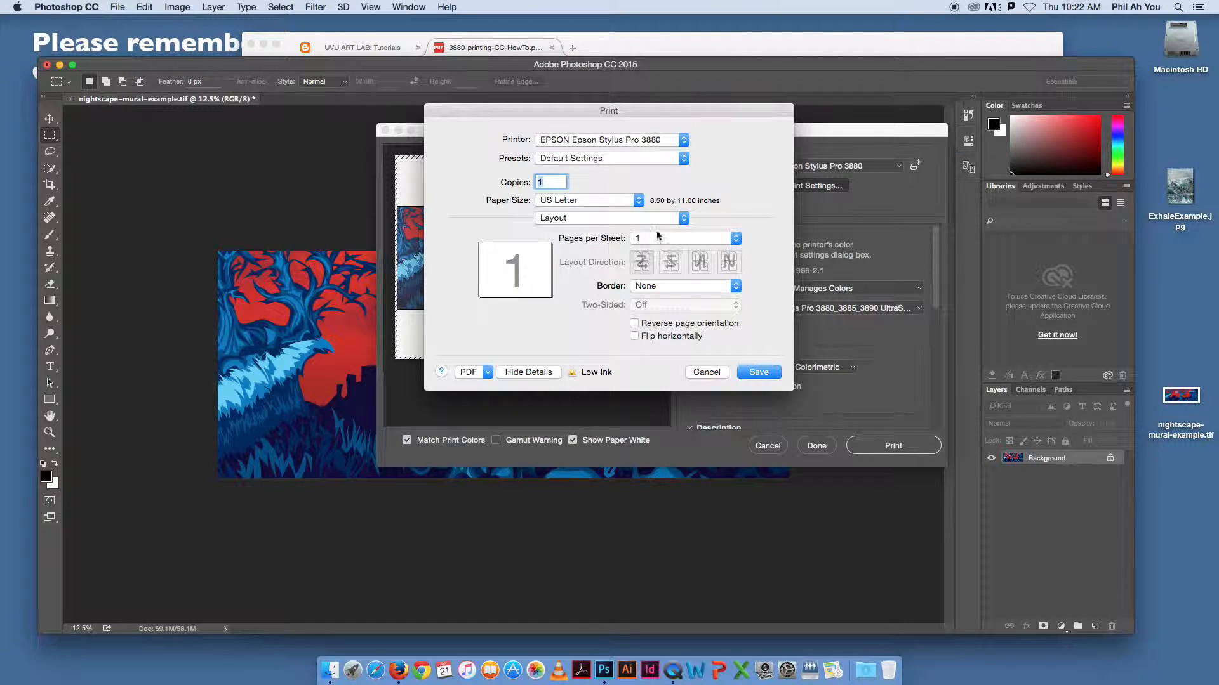
# Step: Set Epson media type to Ultra Premium Presentation Paper Matte and save the settings
pyautogui.click(610, 218)
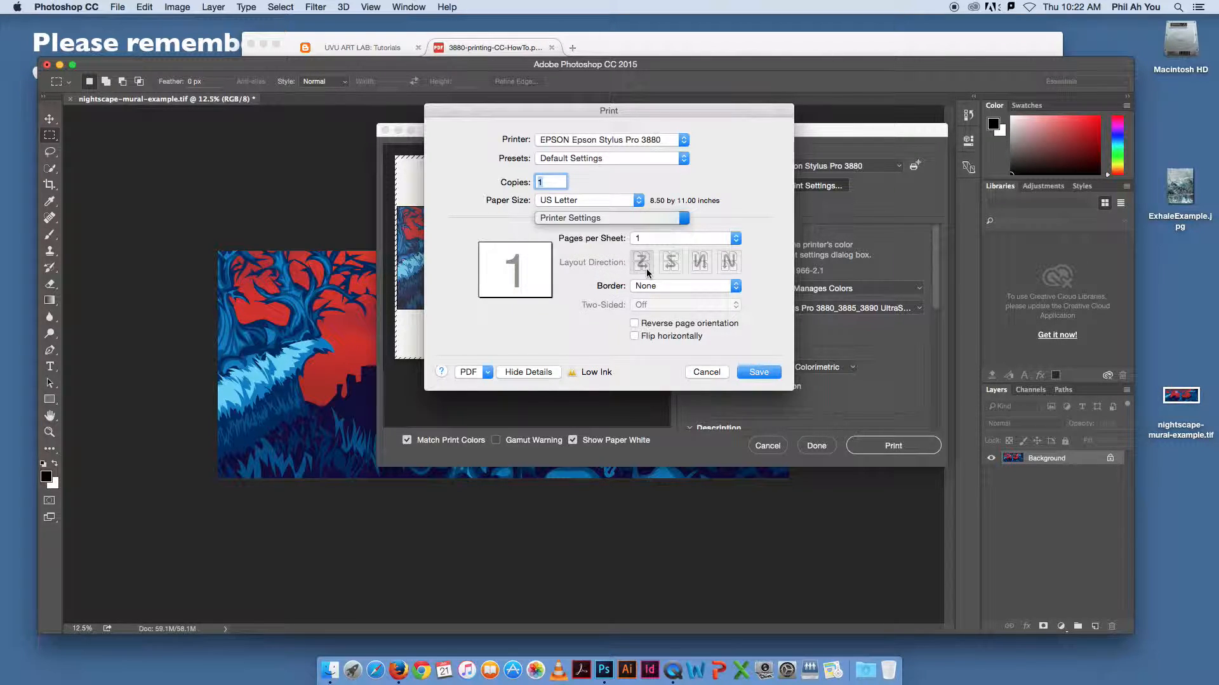
pyautogui.click(610, 218)
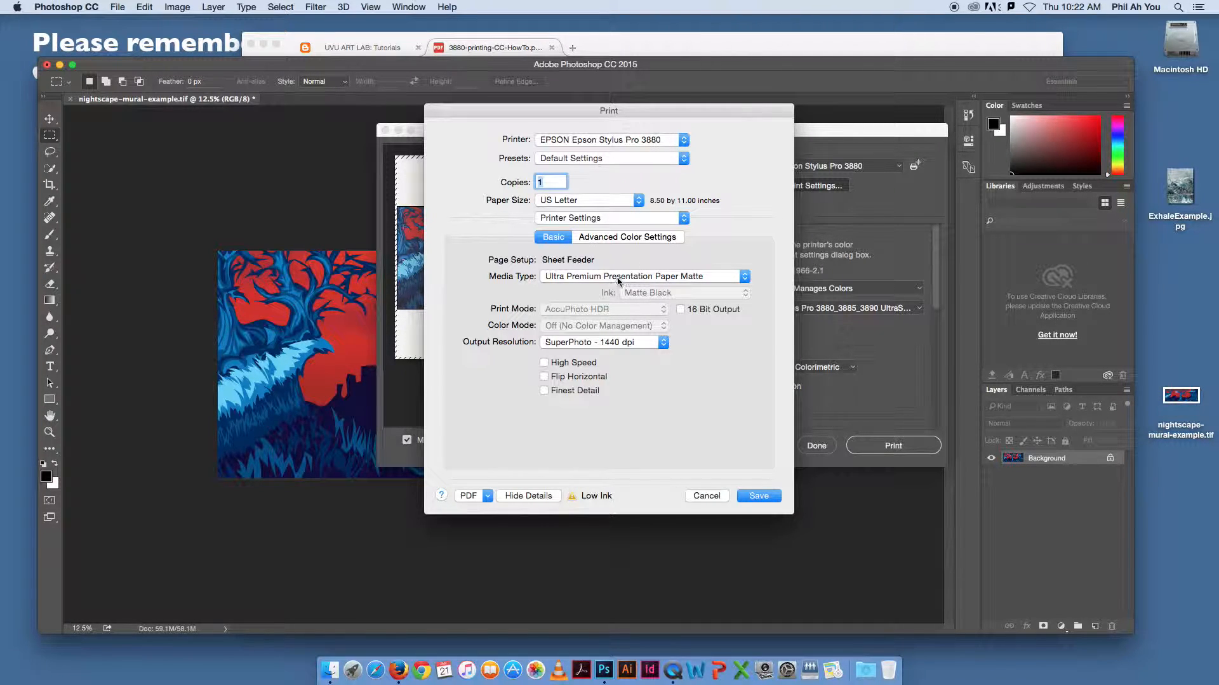
pyautogui.click(643, 276)
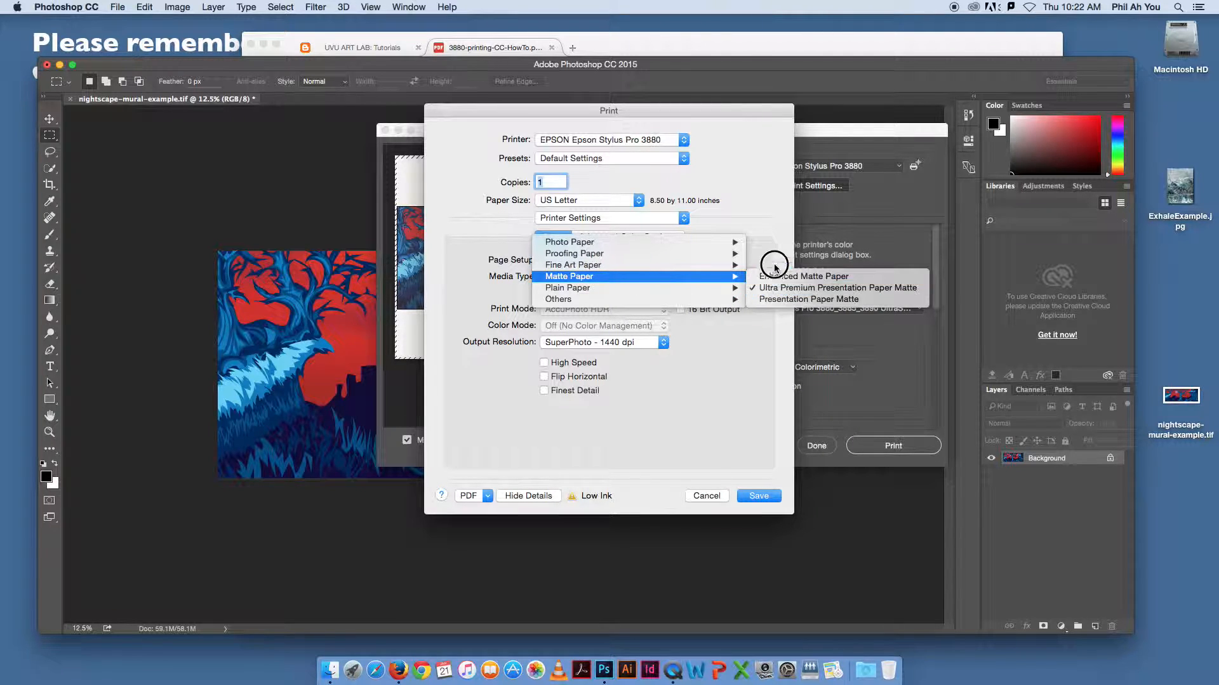
pyautogui.click(838, 287)
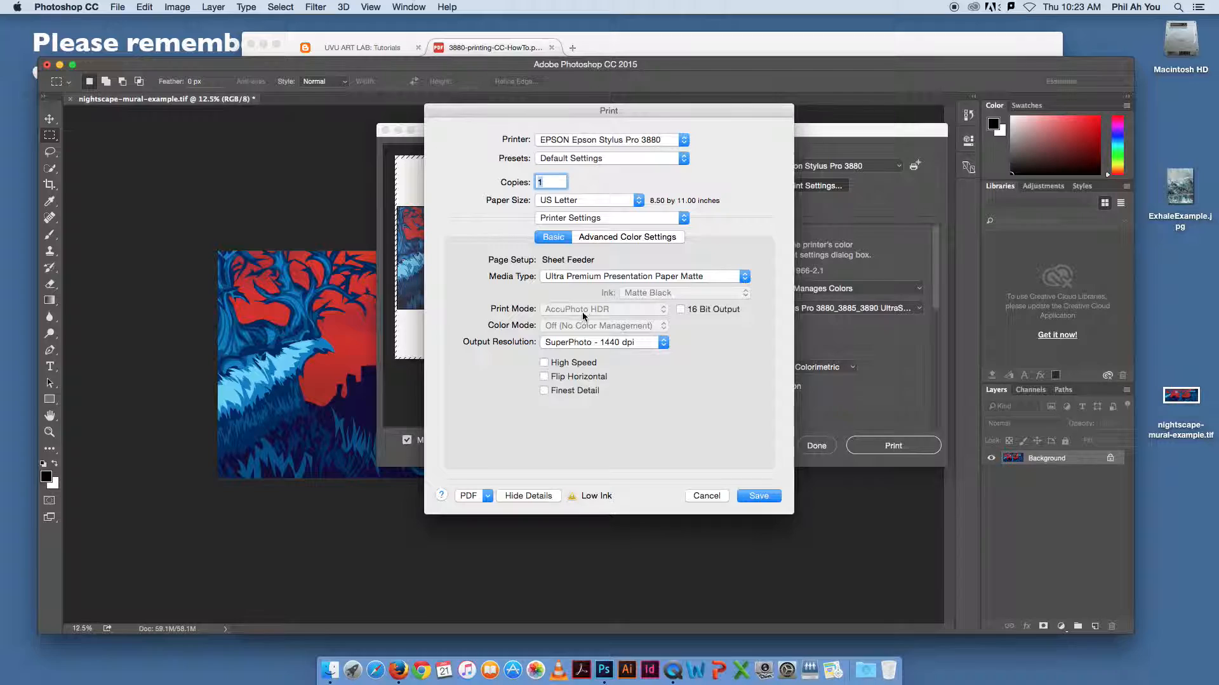
pyautogui.moveTo(637, 443)
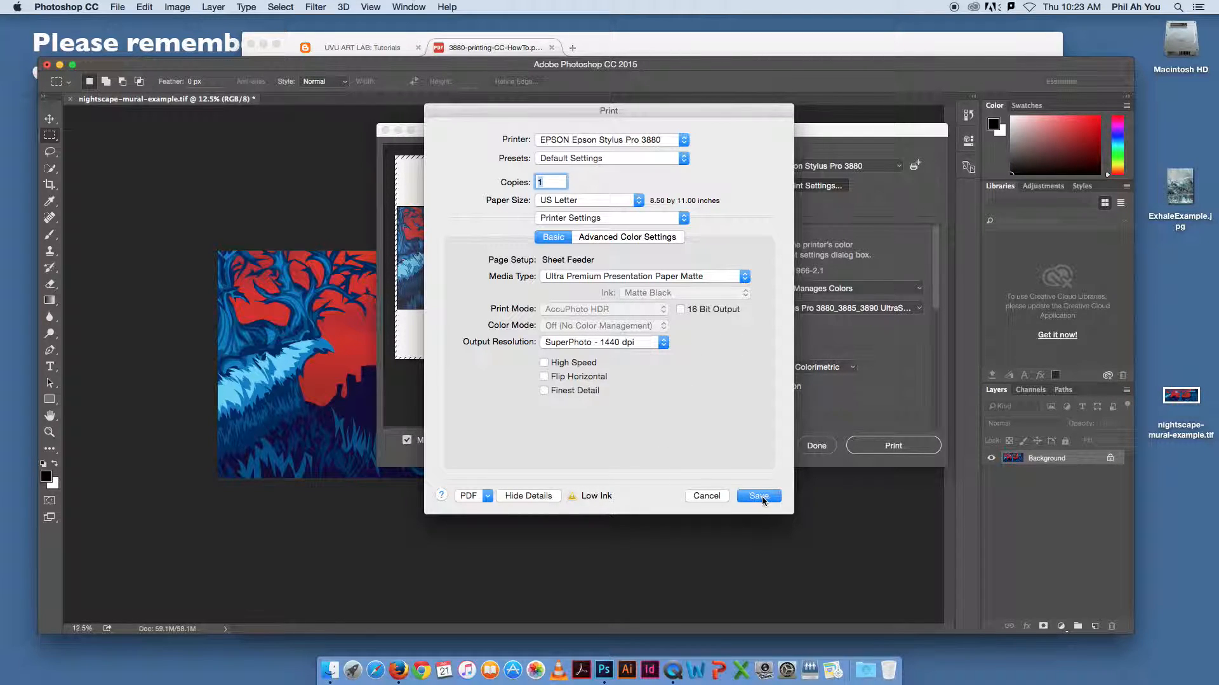
pyautogui.click(758, 496)
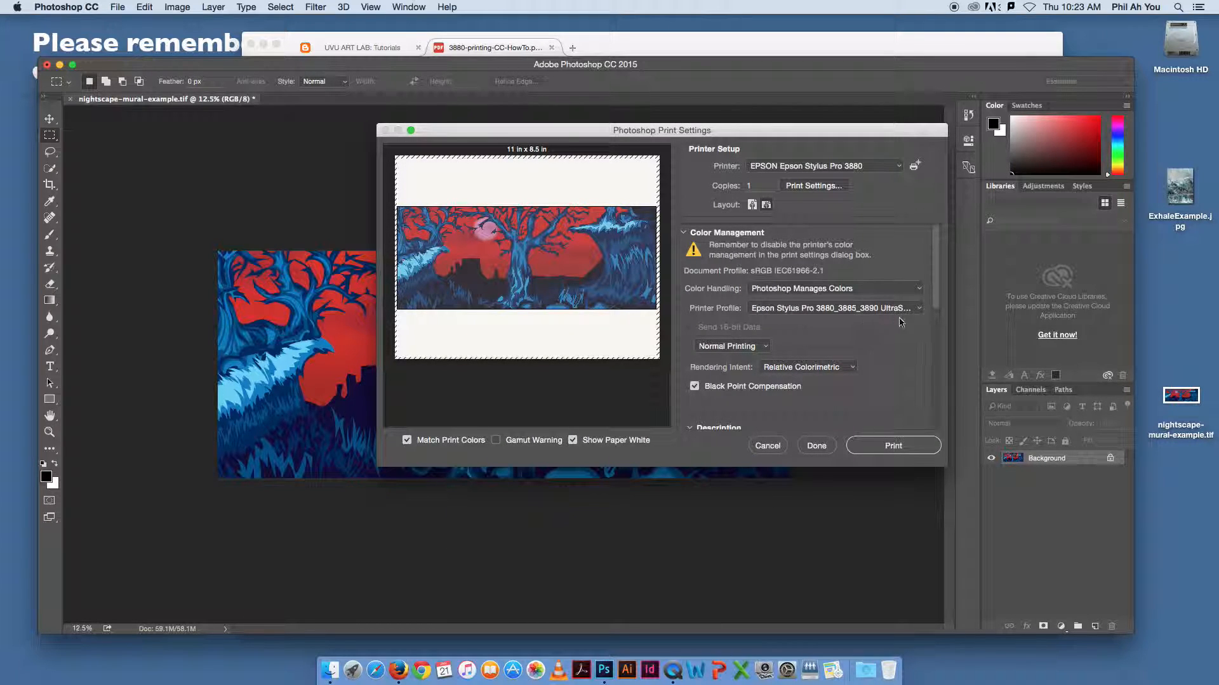
pyautogui.click(832, 308)
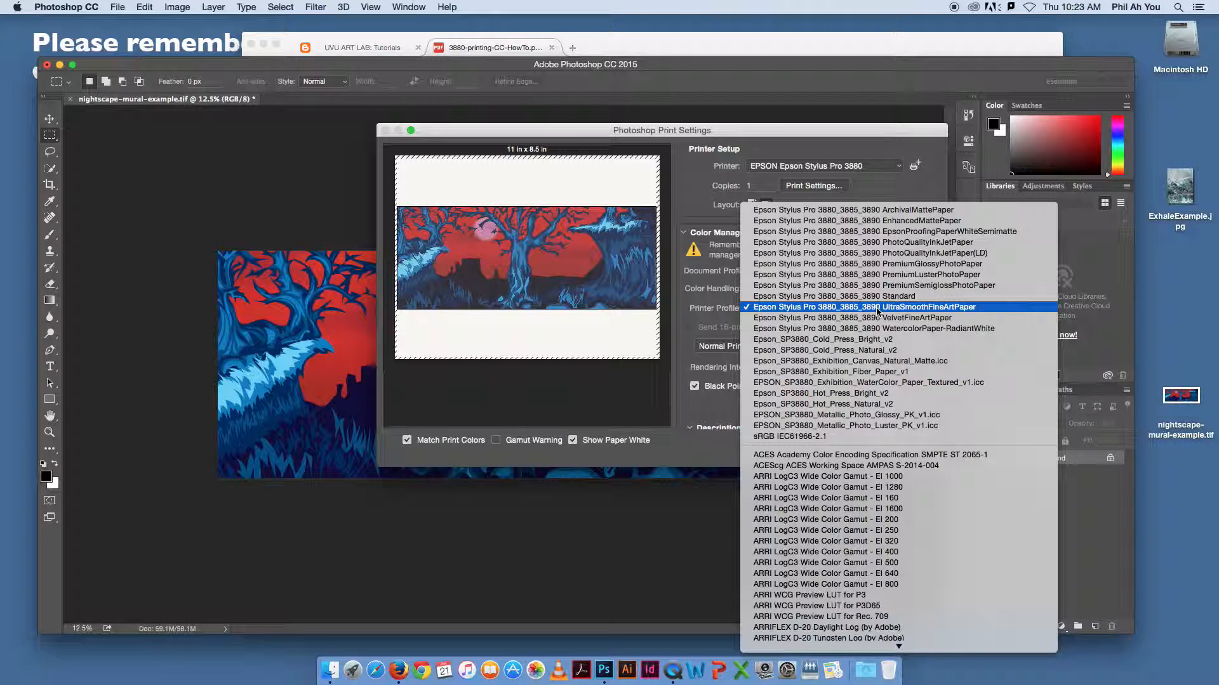
pyautogui.click(863, 307)
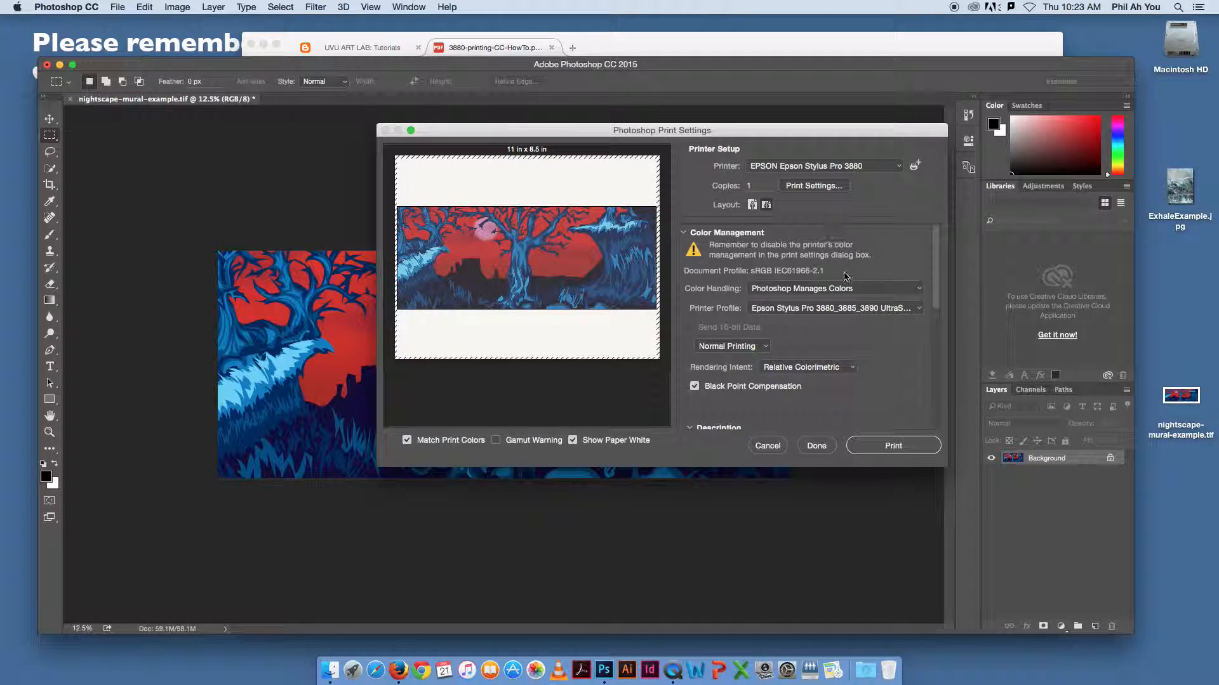
pyautogui.click(835, 307)
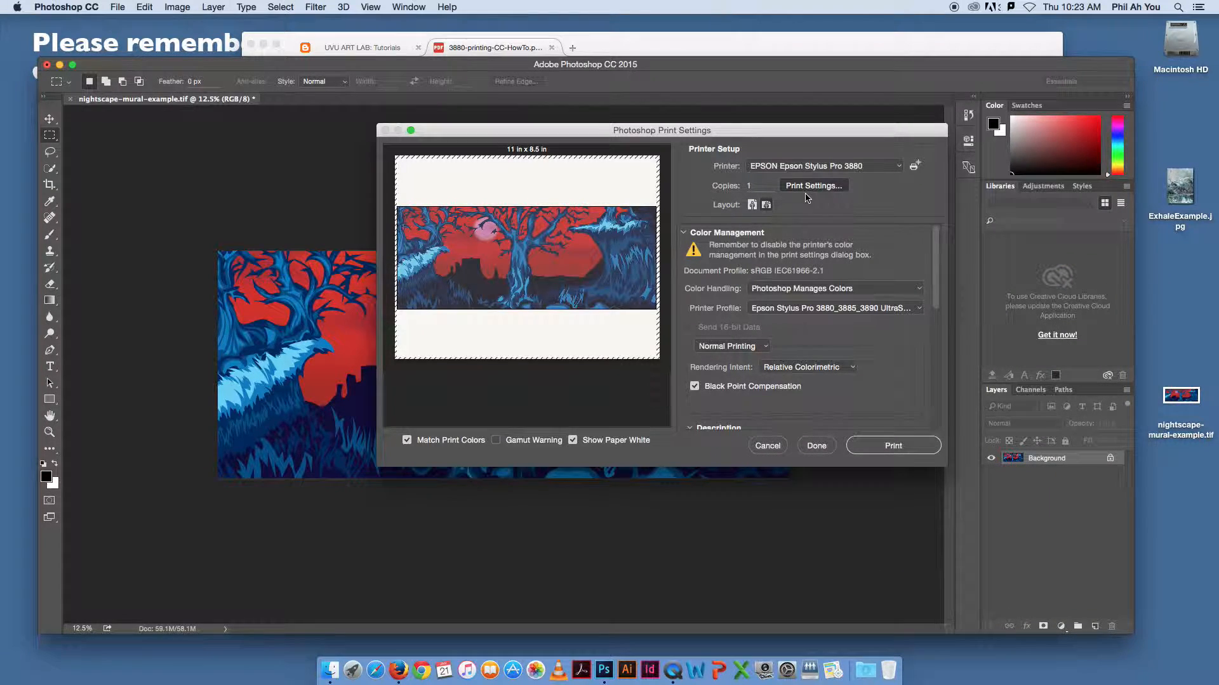
pyautogui.click(813, 184)
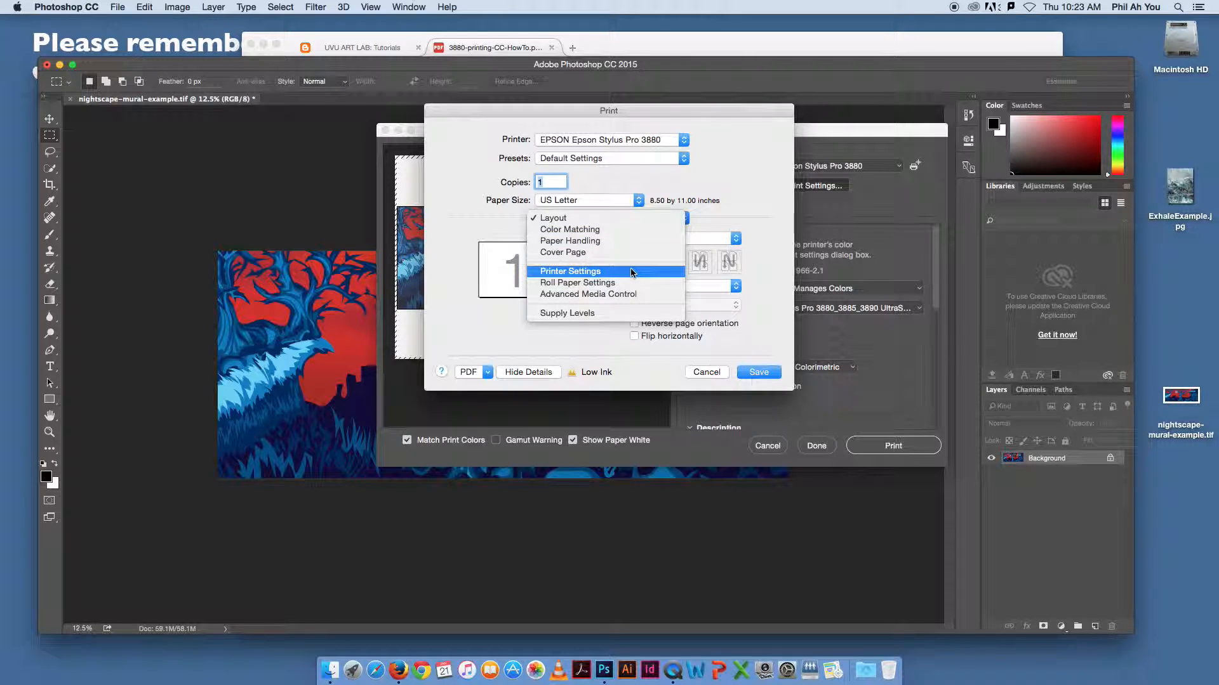
pyautogui.click(554, 218)
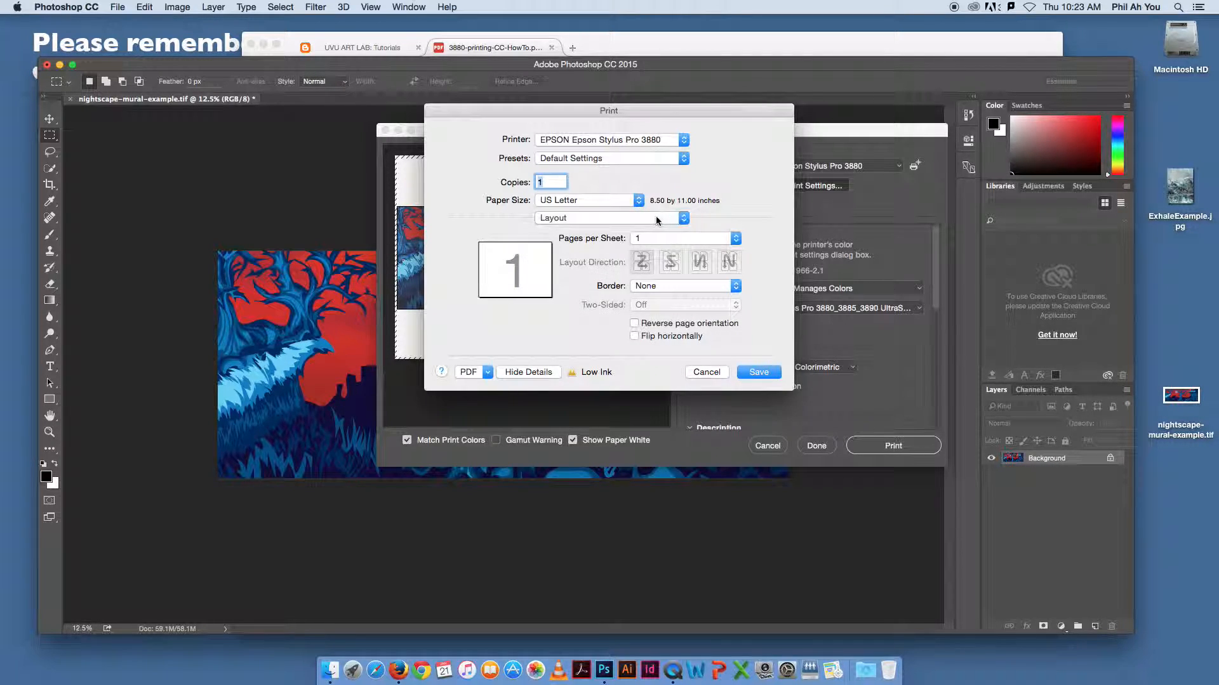
pyautogui.click(611, 217)
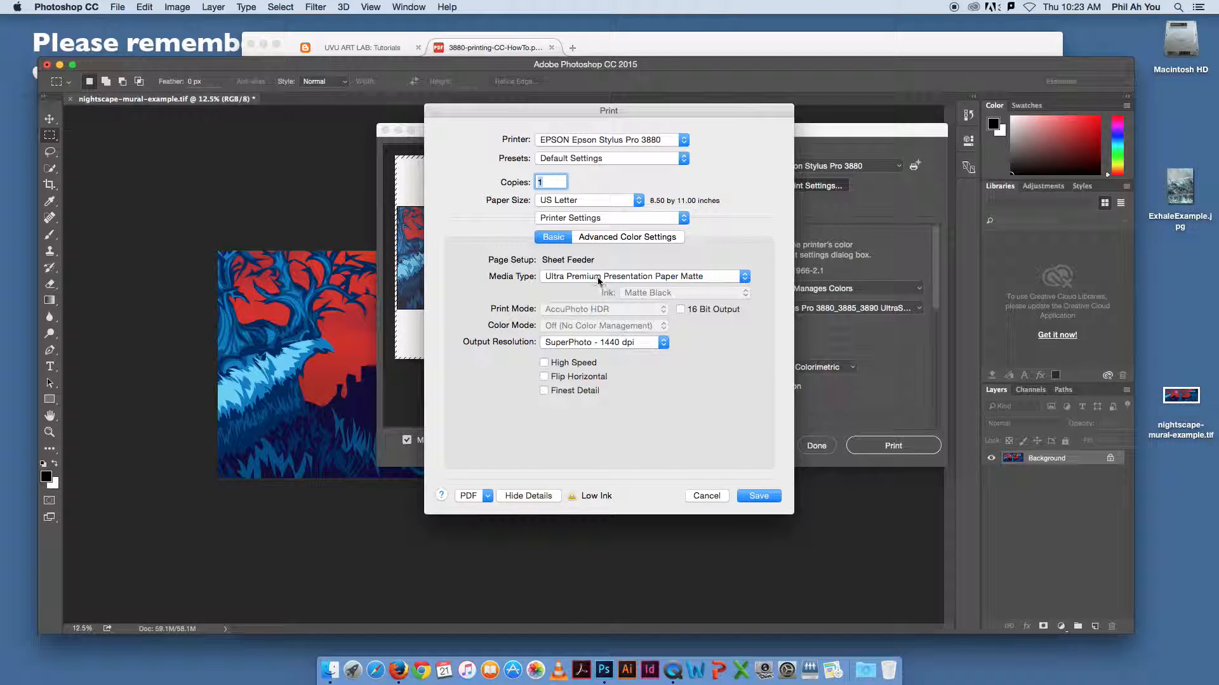
pyautogui.click(641, 276)
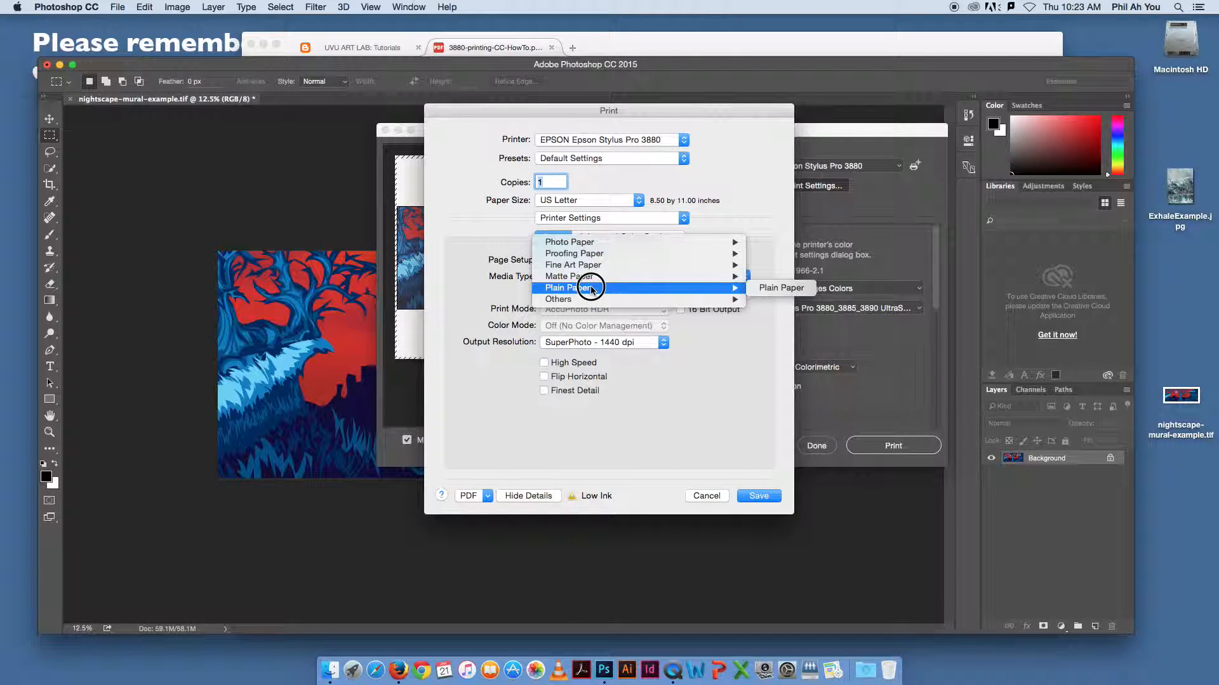
pyautogui.moveTo(570, 241)
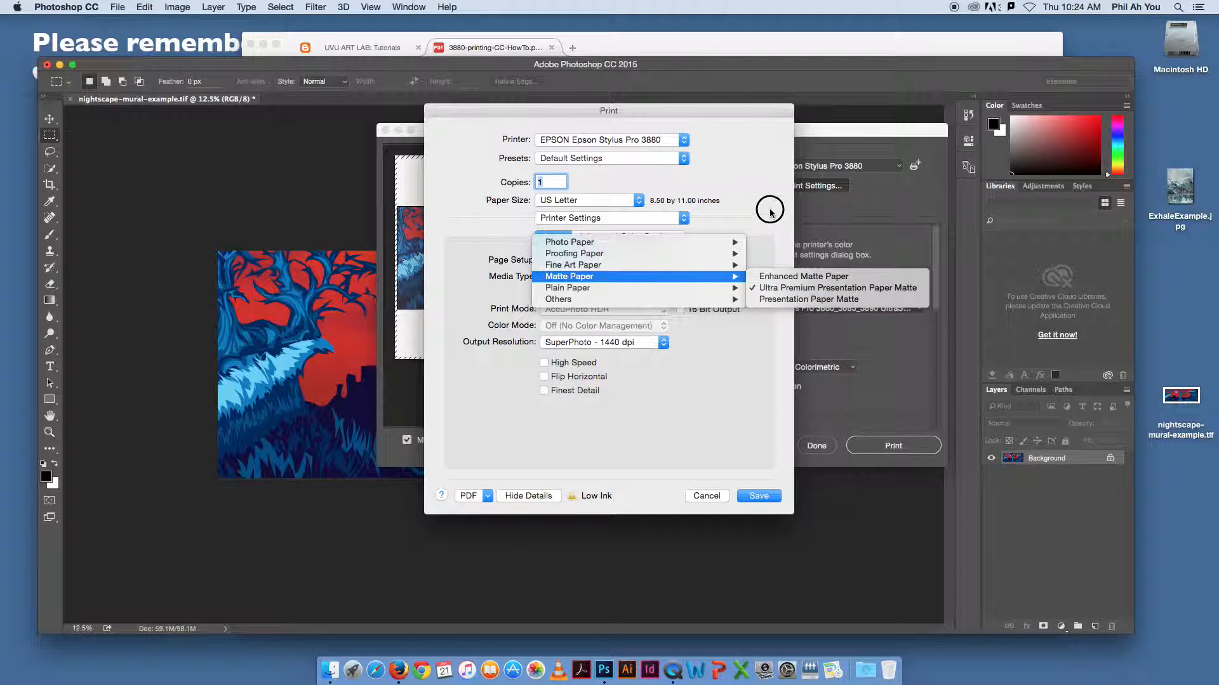
pyautogui.click(837, 288)
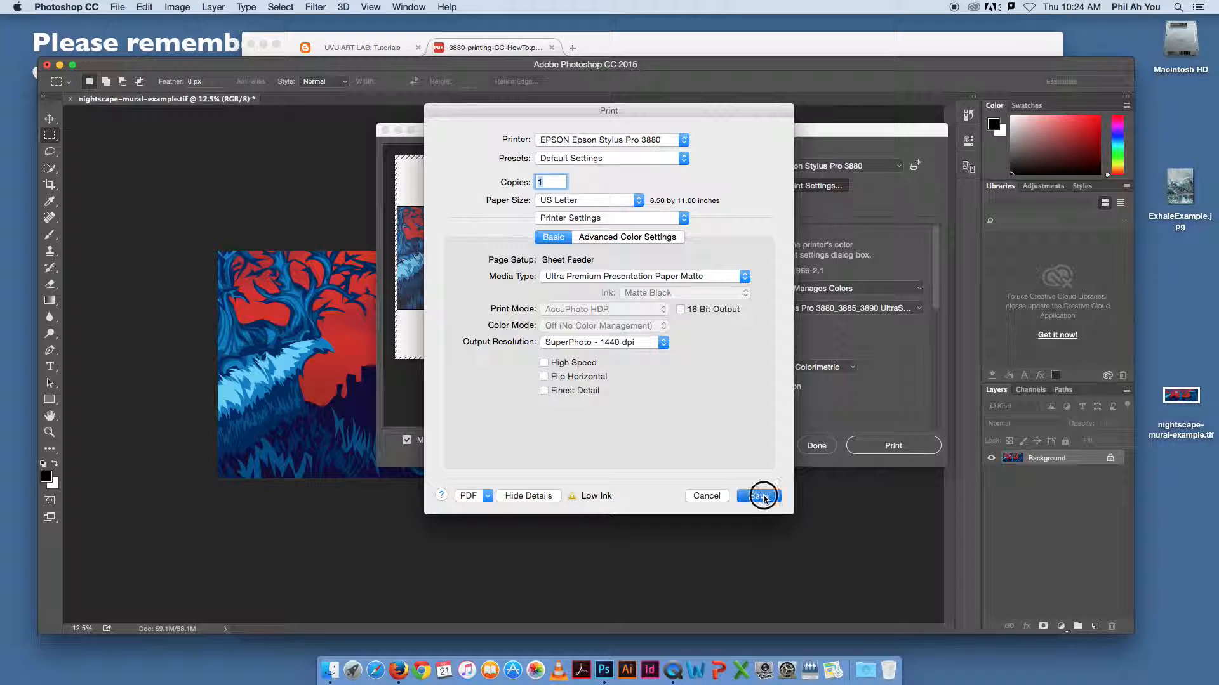
pyautogui.click(761, 496)
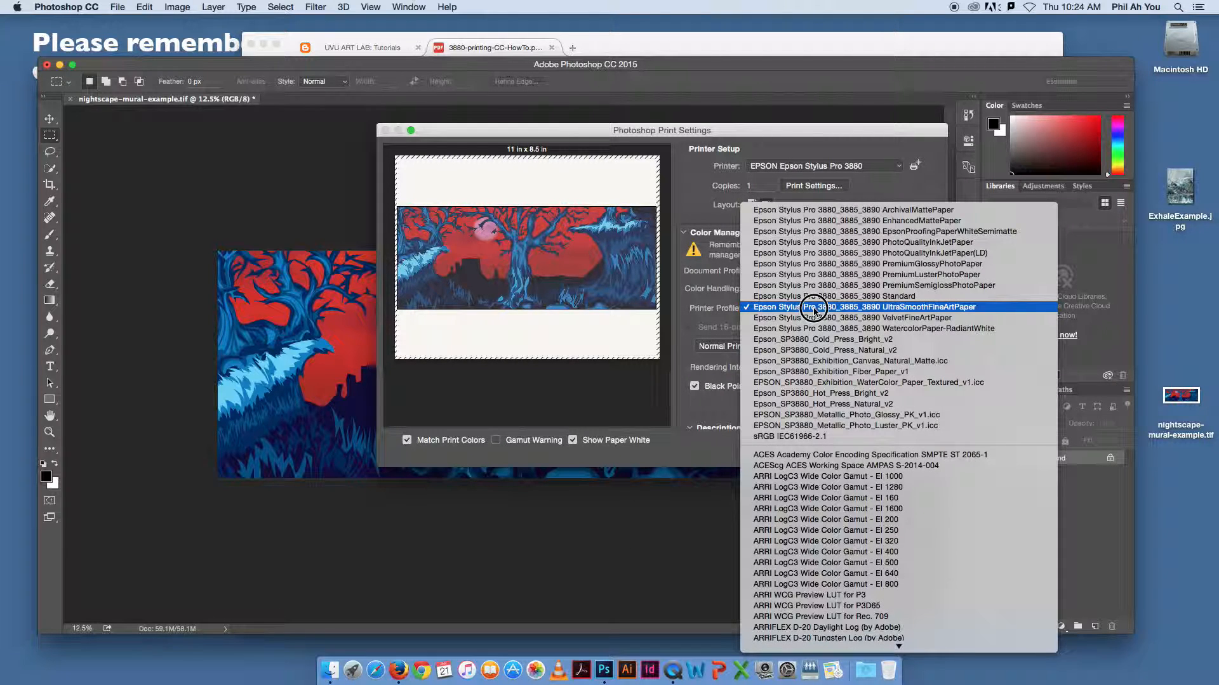
pyautogui.click(871, 306)
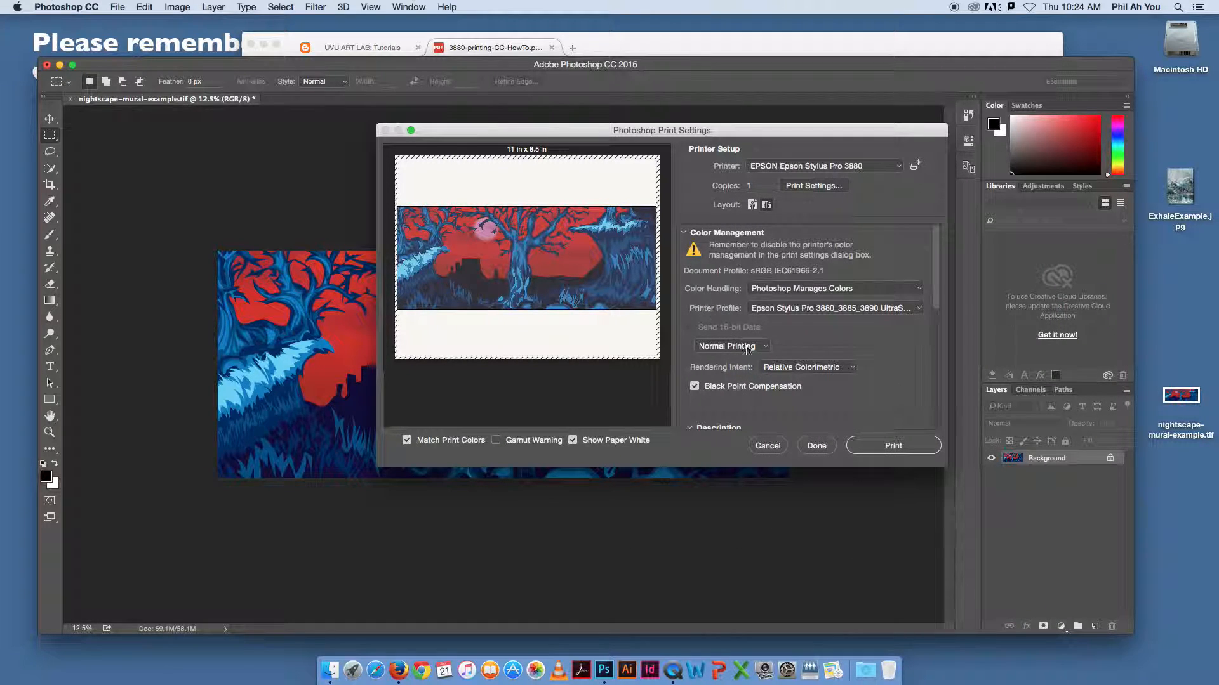